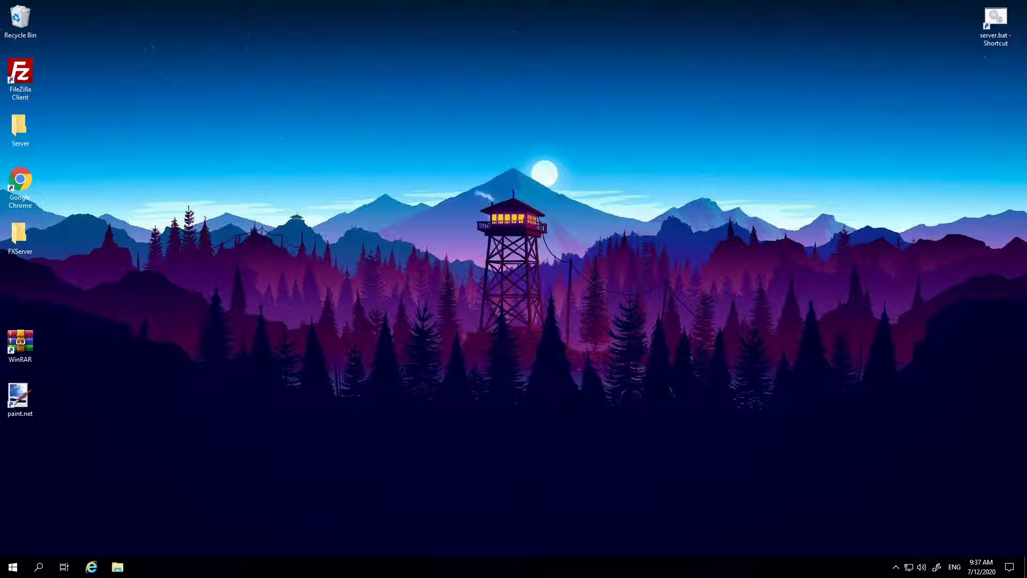
mouse_move(528, 165)
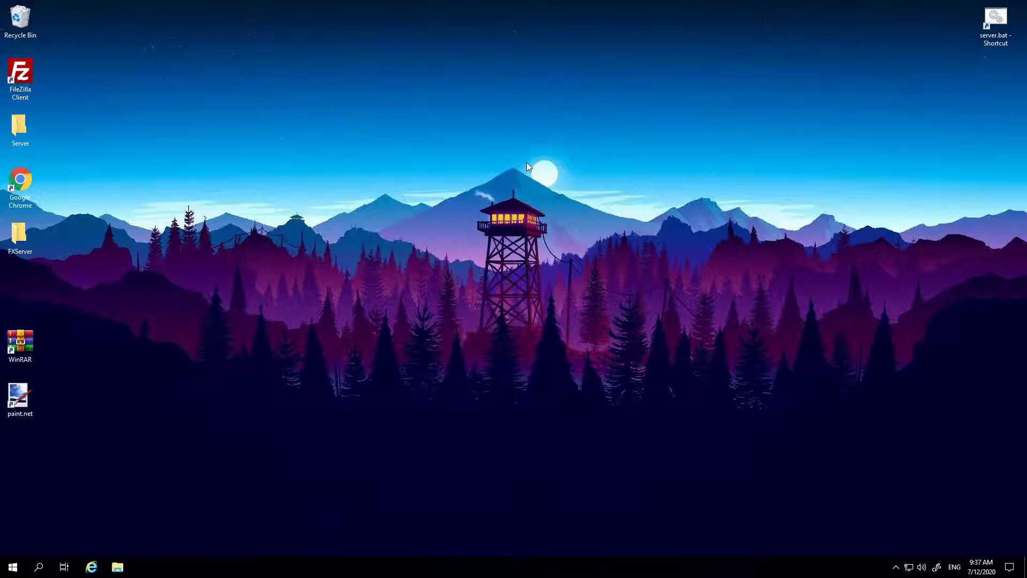
mouse_move(1011, 363)
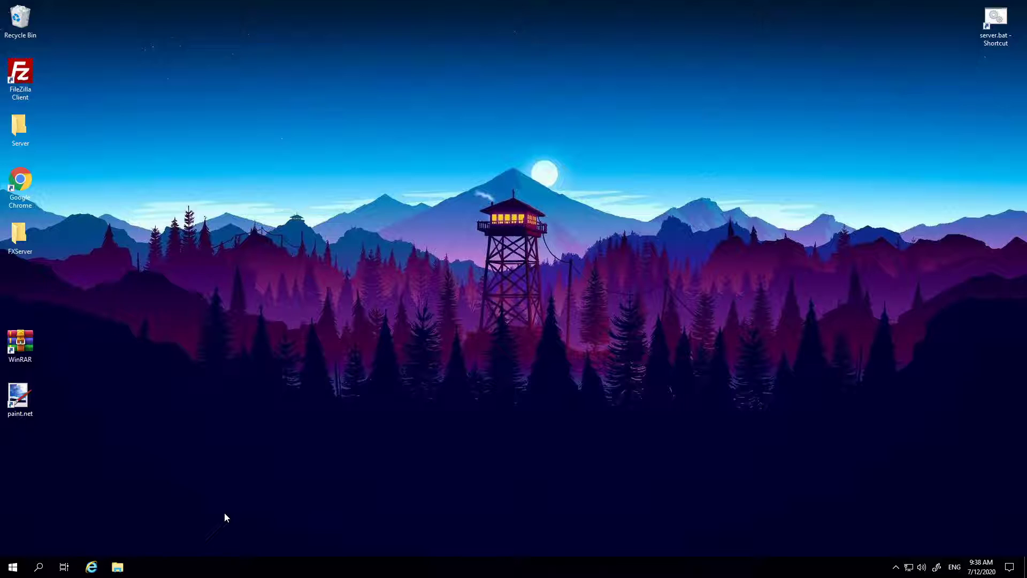
mouse_move(191, 397)
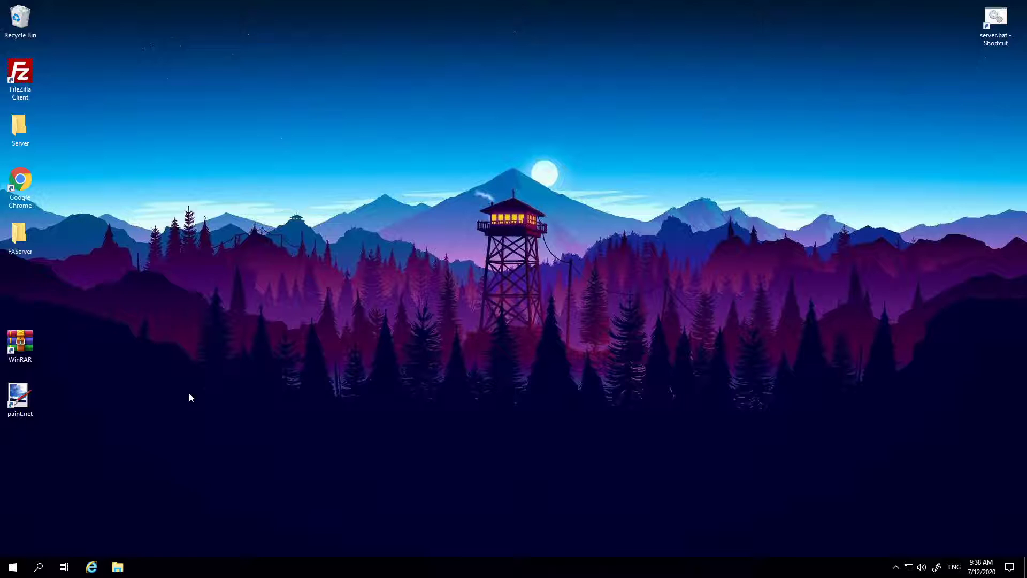
- Open the Server folder from the desktop
left_click(21, 127)
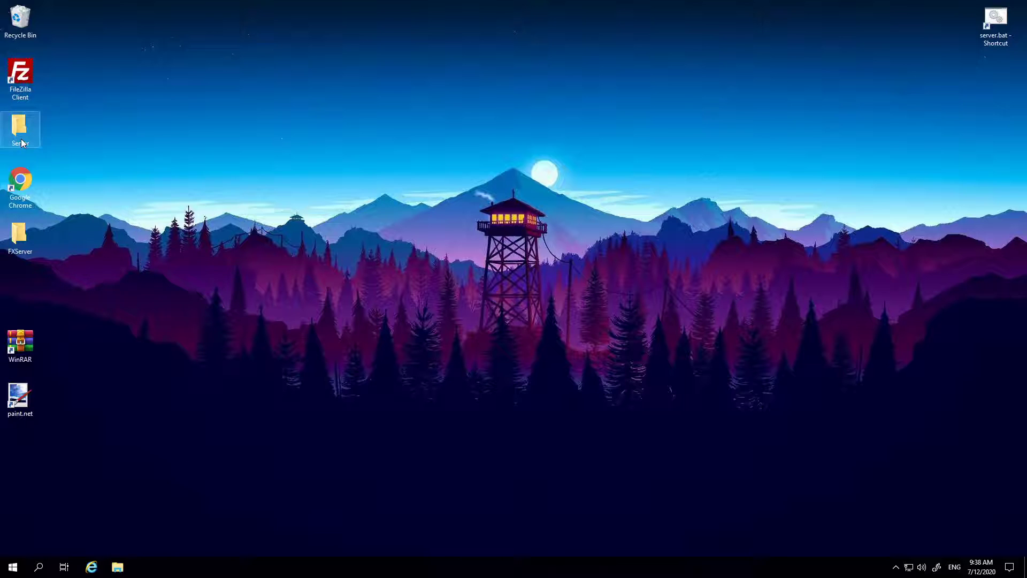
double_click(21, 126)
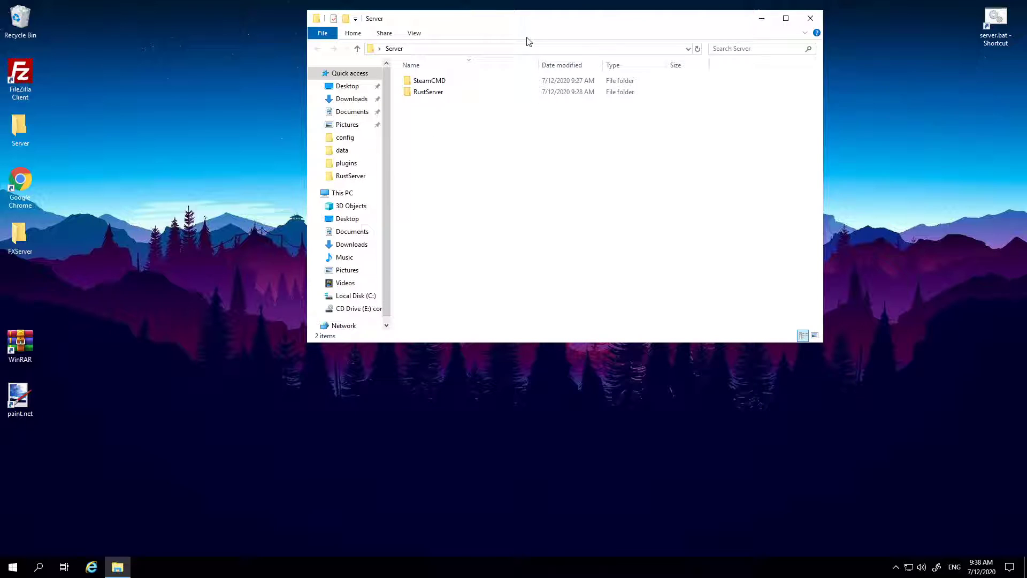
left_click(428, 92)
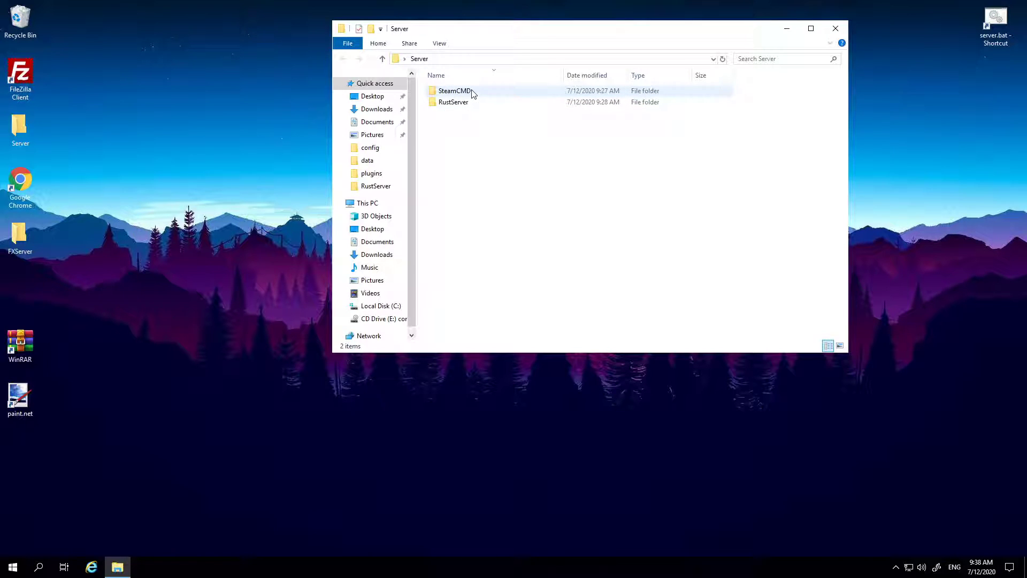
- Open the SteamCMD folder and select steamcmd.exe
double_click(454, 90)
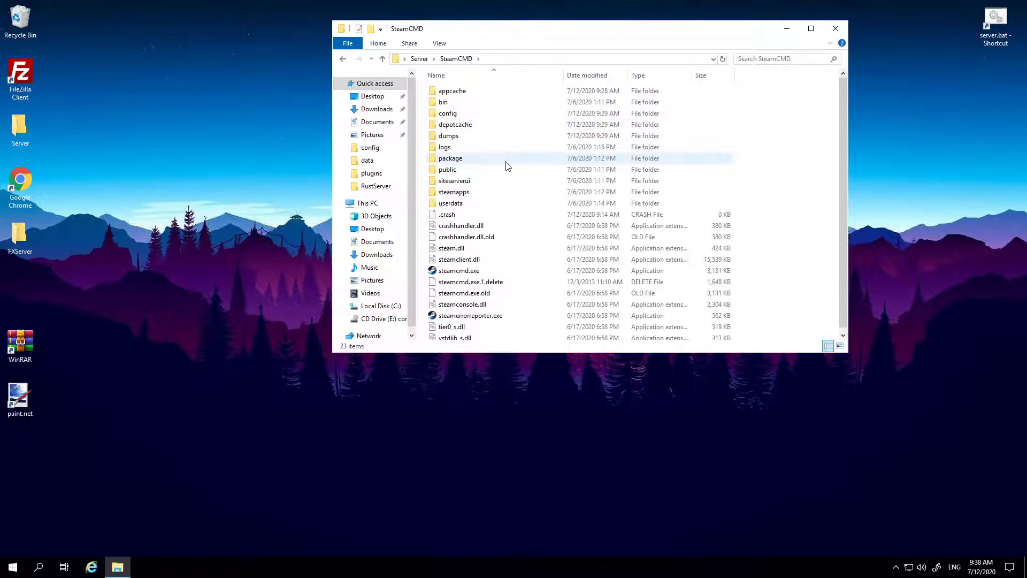
left_click(458, 269)
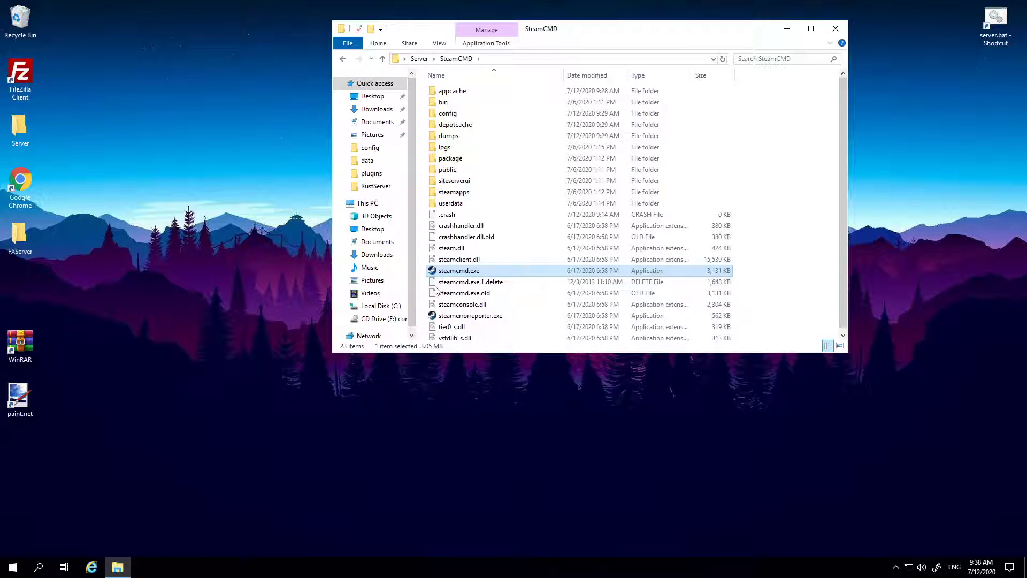
mouse_move(500, 274)
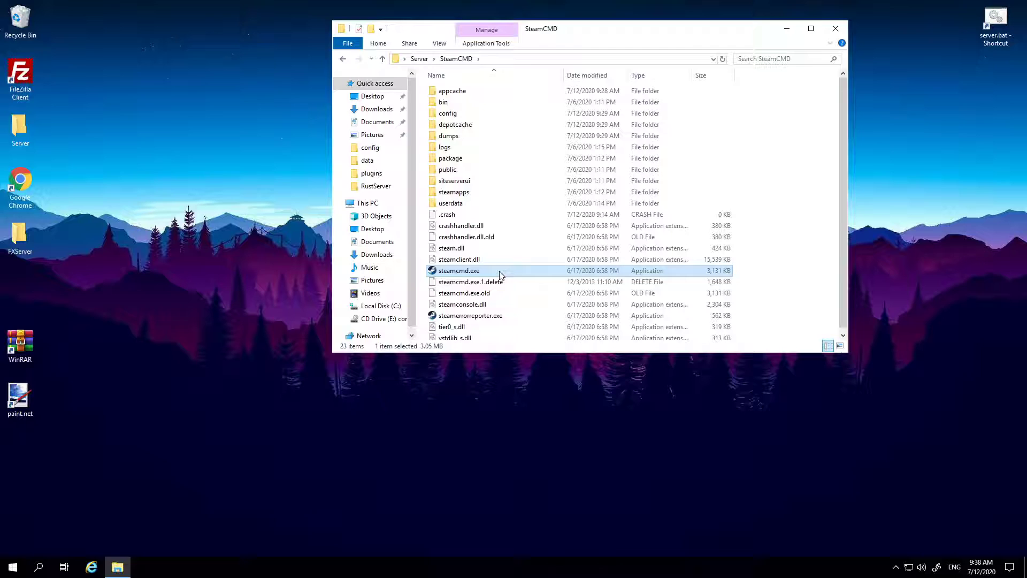
mouse_move(500, 272)
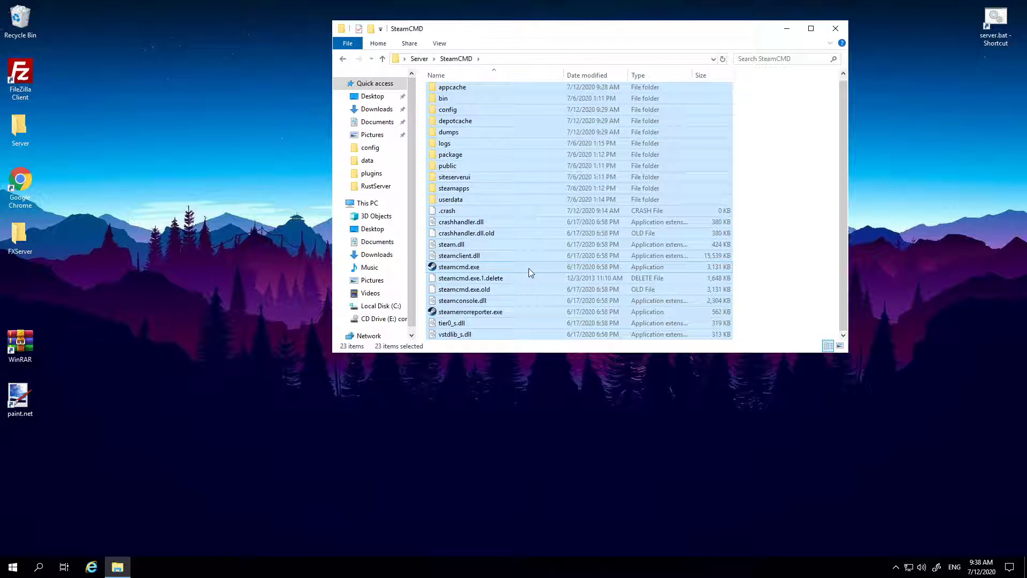
left_click(458, 266)
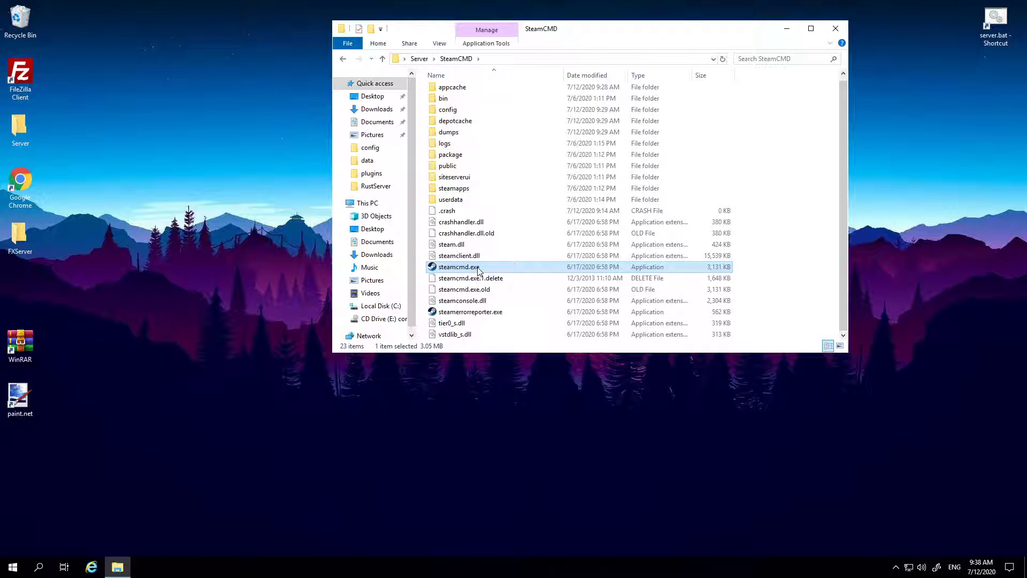
- Launch steamcmd.exe and enter 'login anonymous' at the Steam prompt
double_click(458, 267)
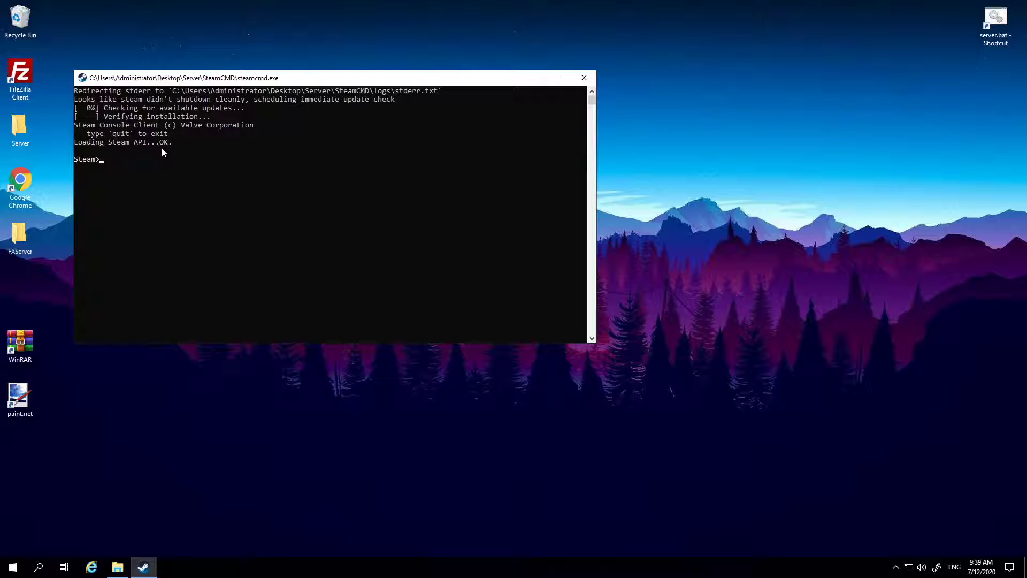
type("lo")
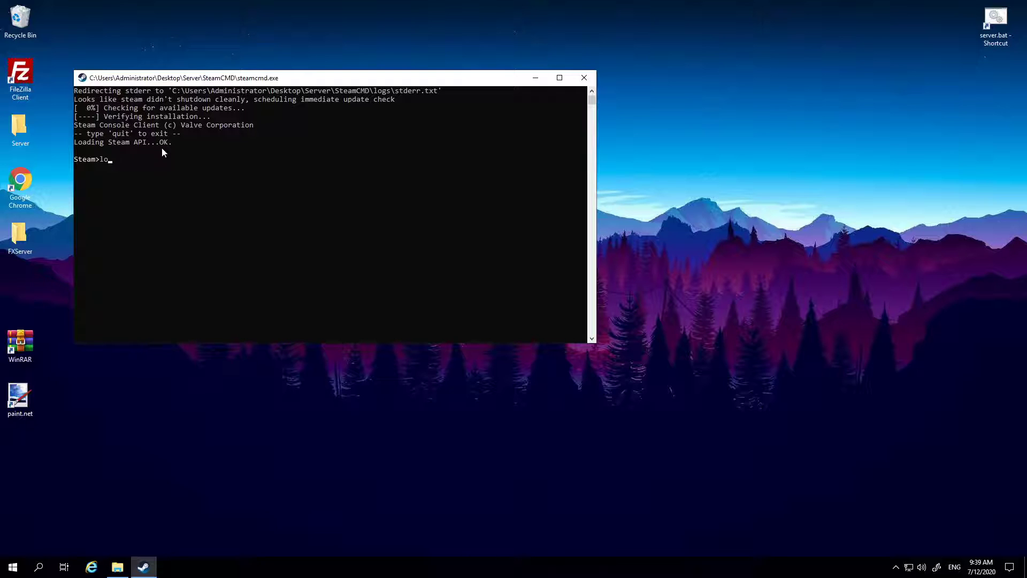
key("Backspace")
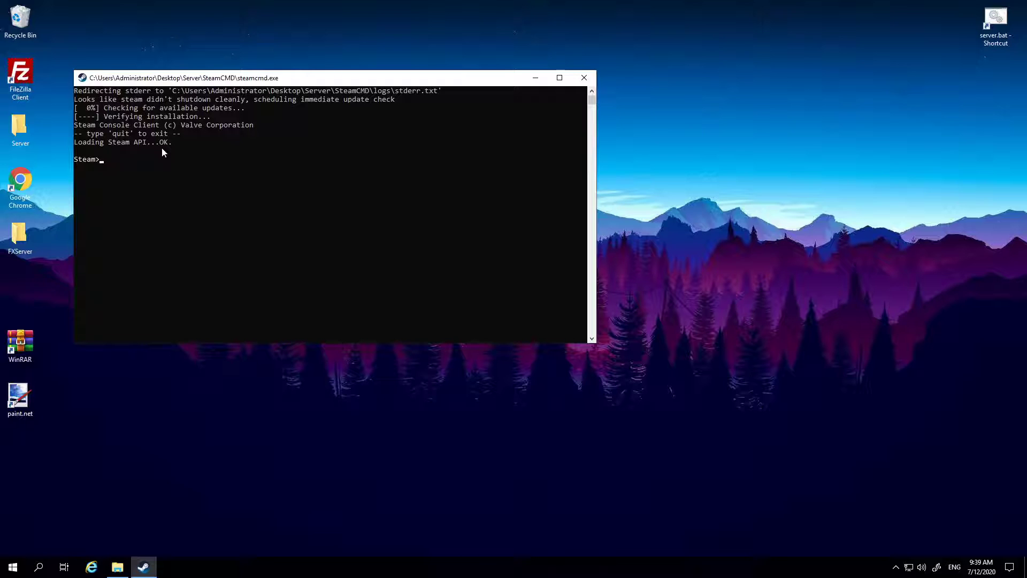
type("login anonym")
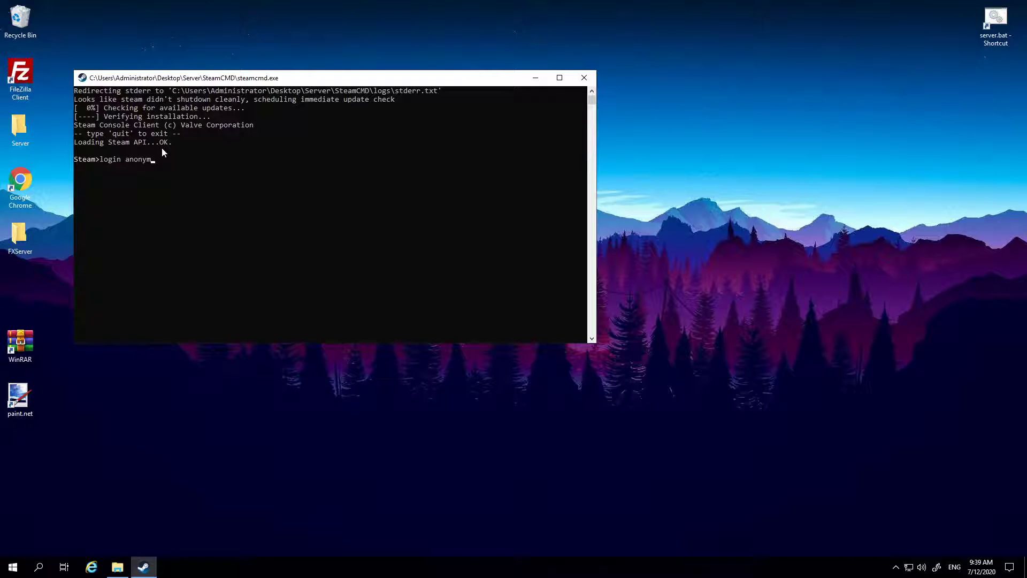
type("ous")
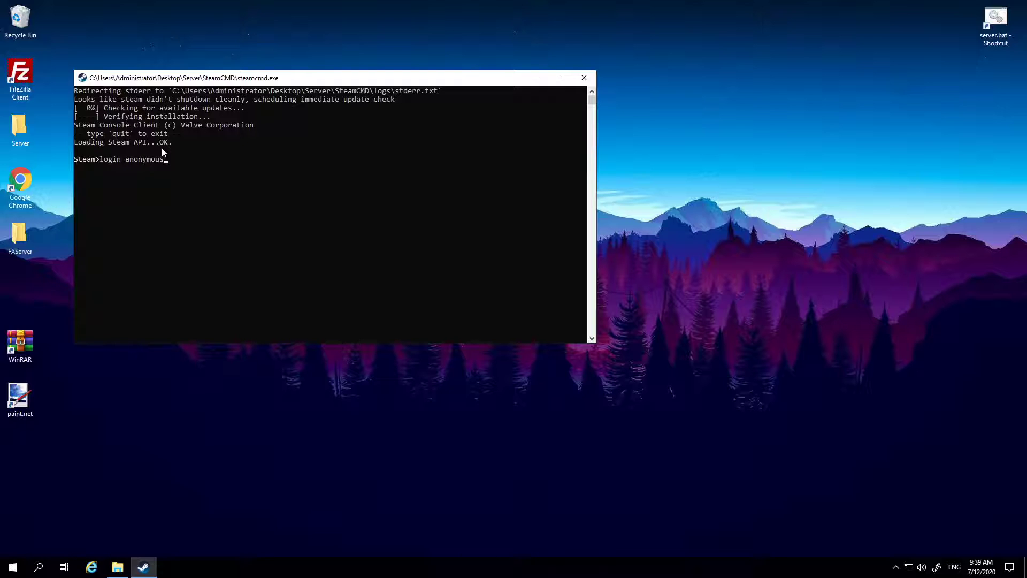
mouse_move(721, 251)
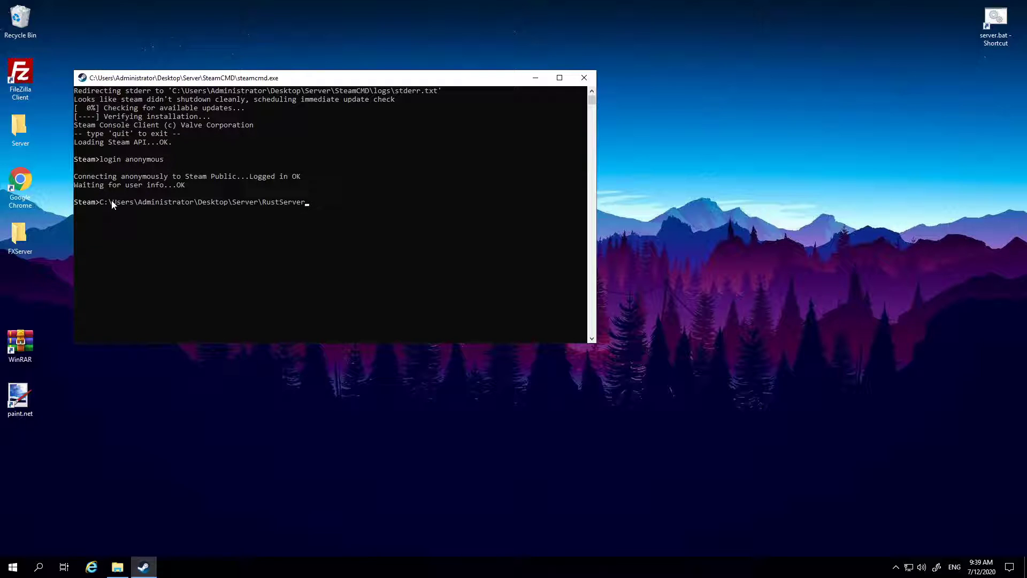
mouse_move(342, 228)
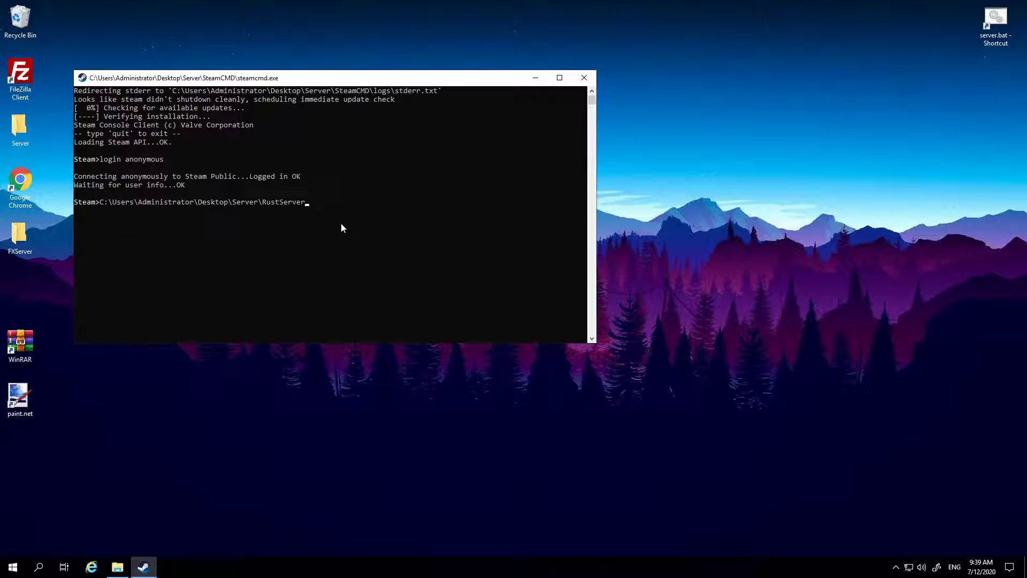
mouse_move(286, 211)
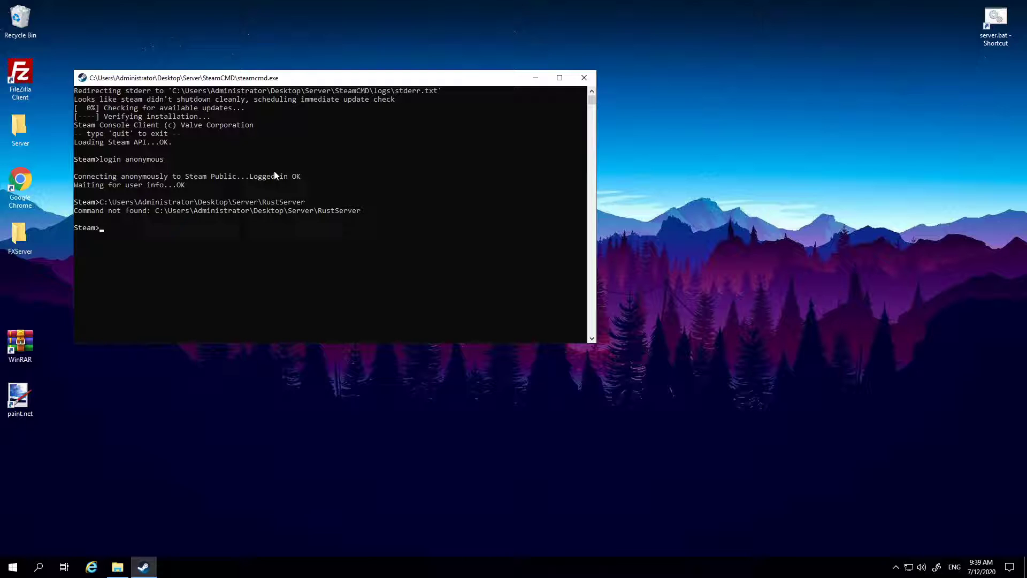
mouse_move(336, 227)
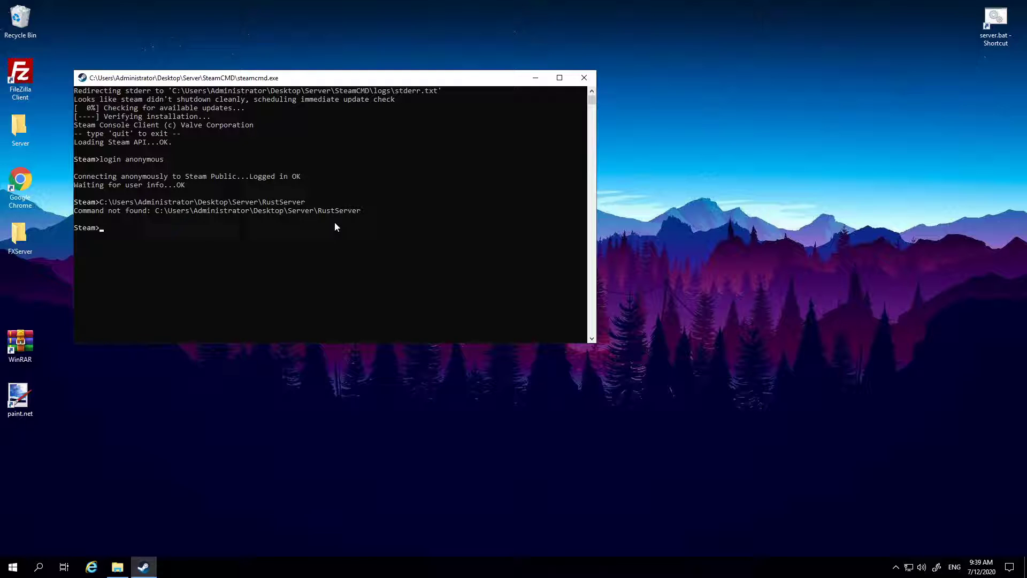
- Enter 'force_install_dir' at the Steam> prompt to begin setting the install directory
left_click_drag(74, 201, 361, 211)
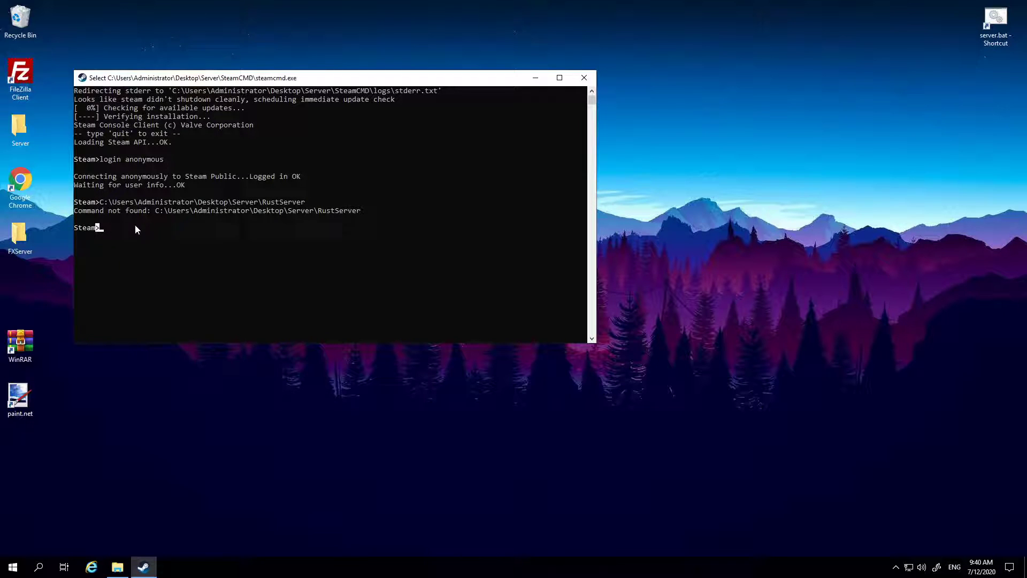
type("force")
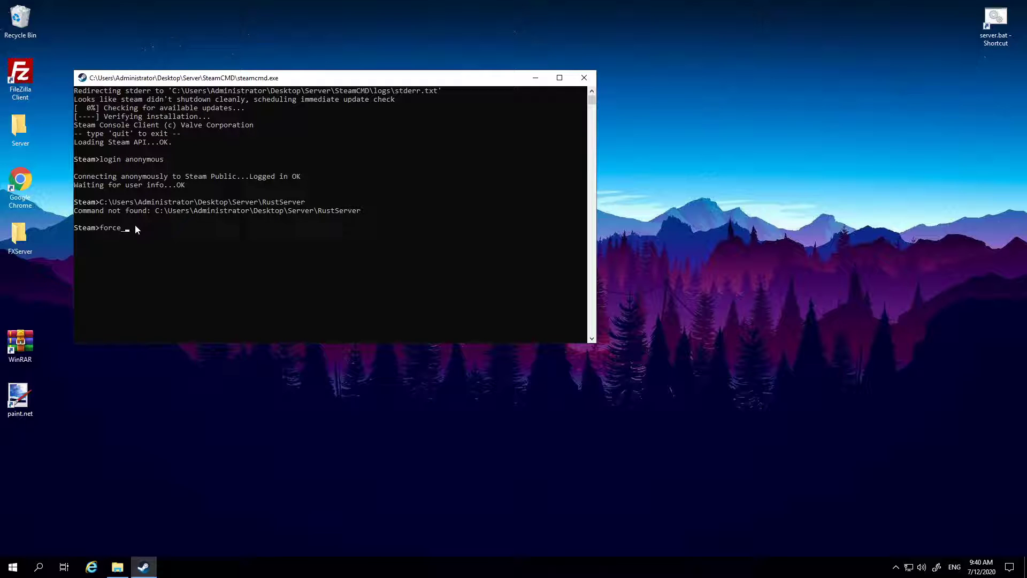
type("_install")
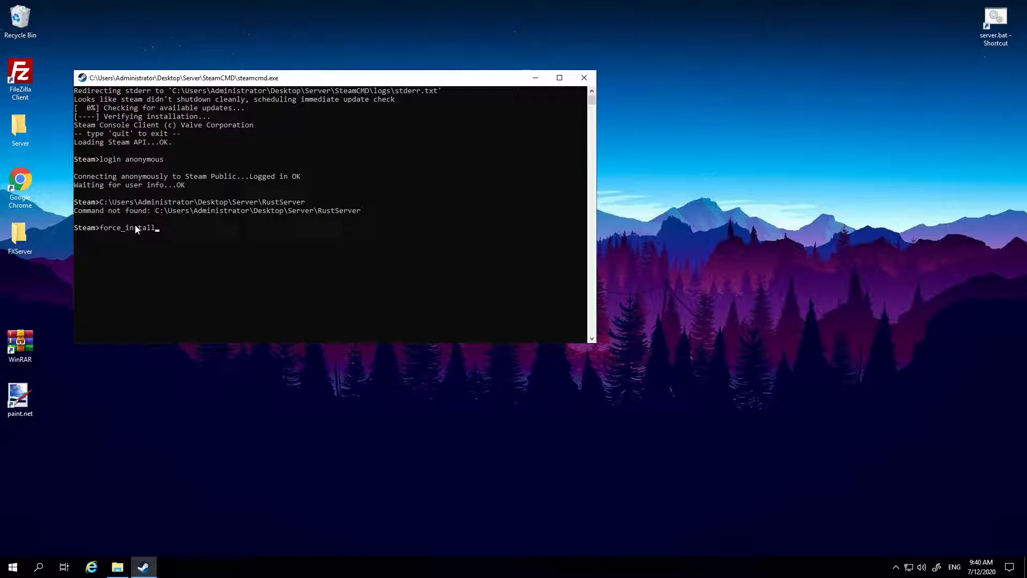
type("_dir")
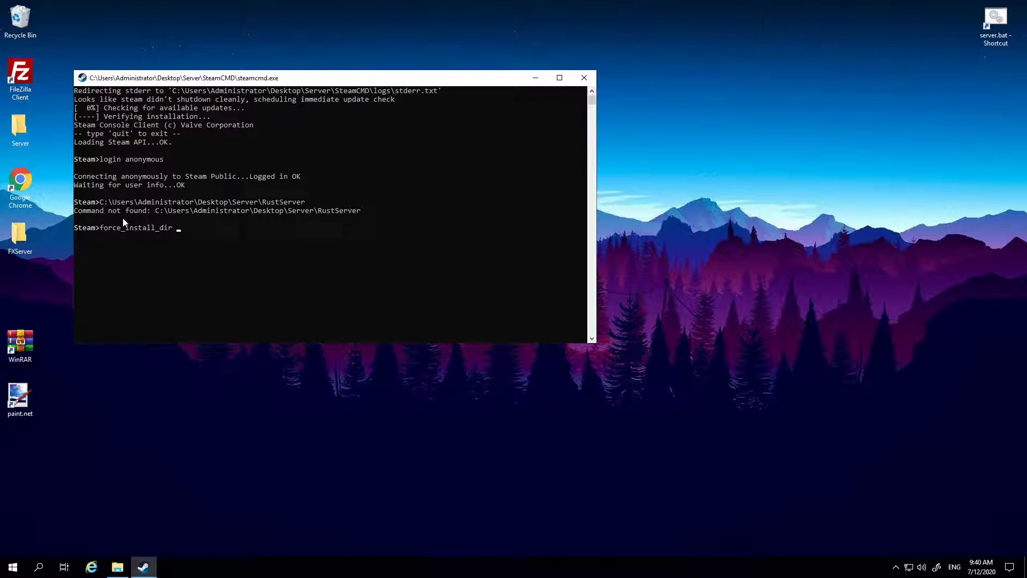
mouse_move(187, 245)
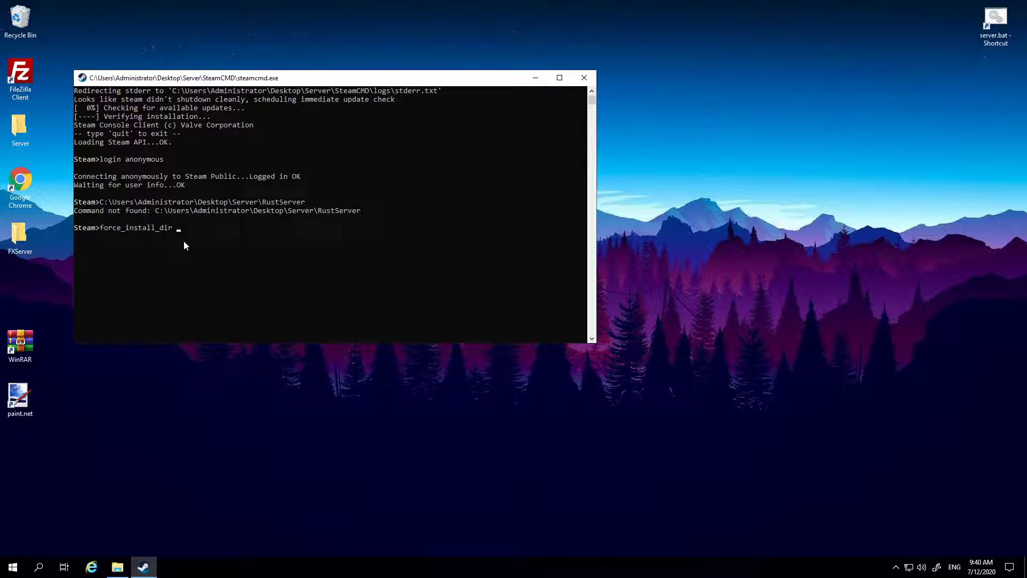
mouse_move(163, 222)
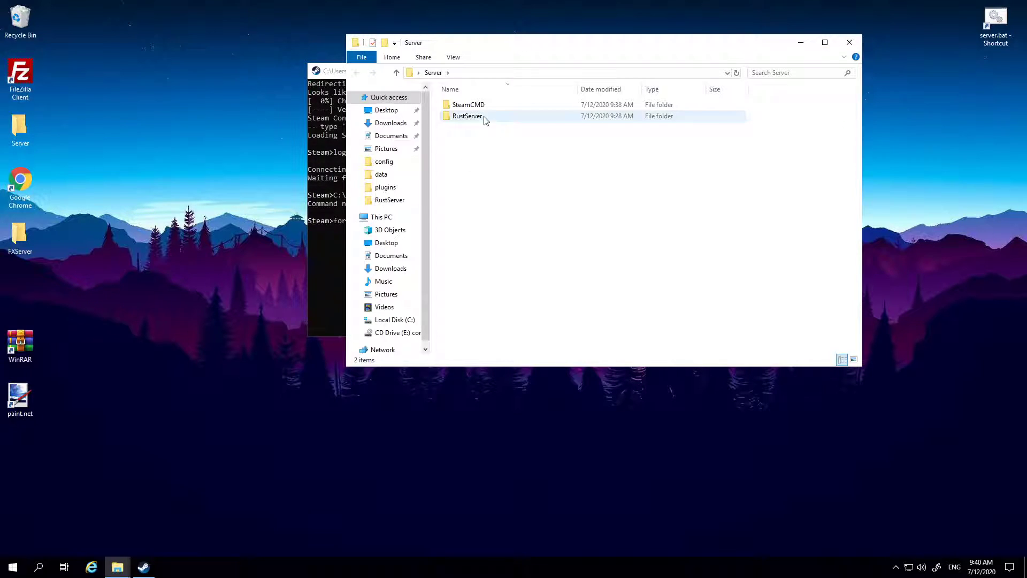
- Open the RustServer folder to get its full path, then close the Explorer window
left_click(466, 115)
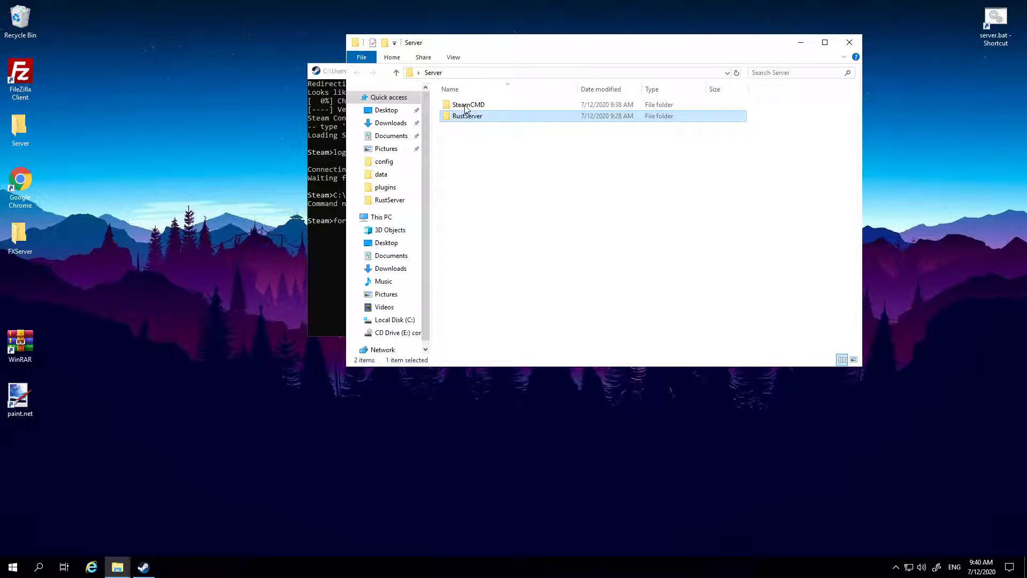
double_click(469, 104)
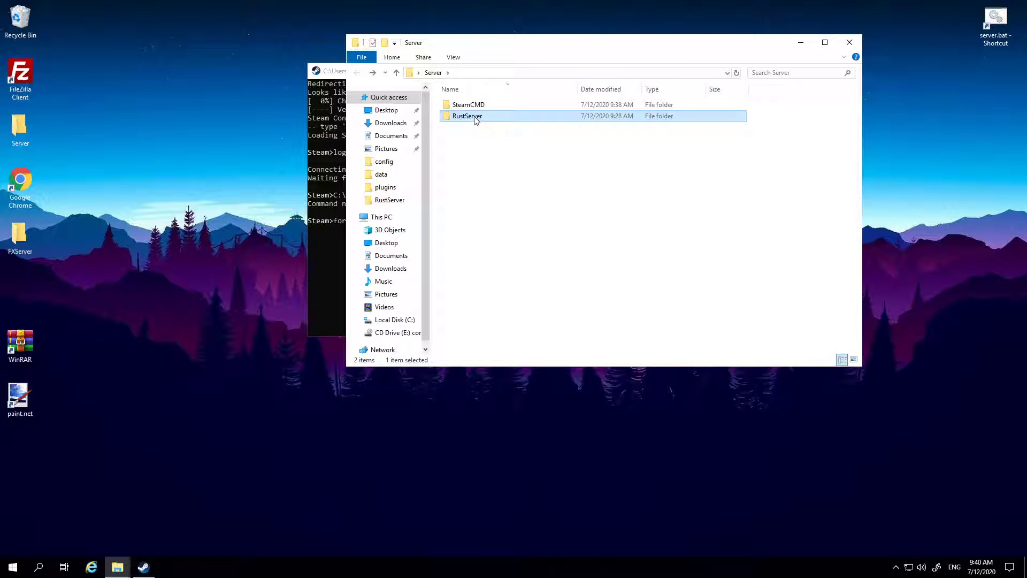
double_click(467, 115)
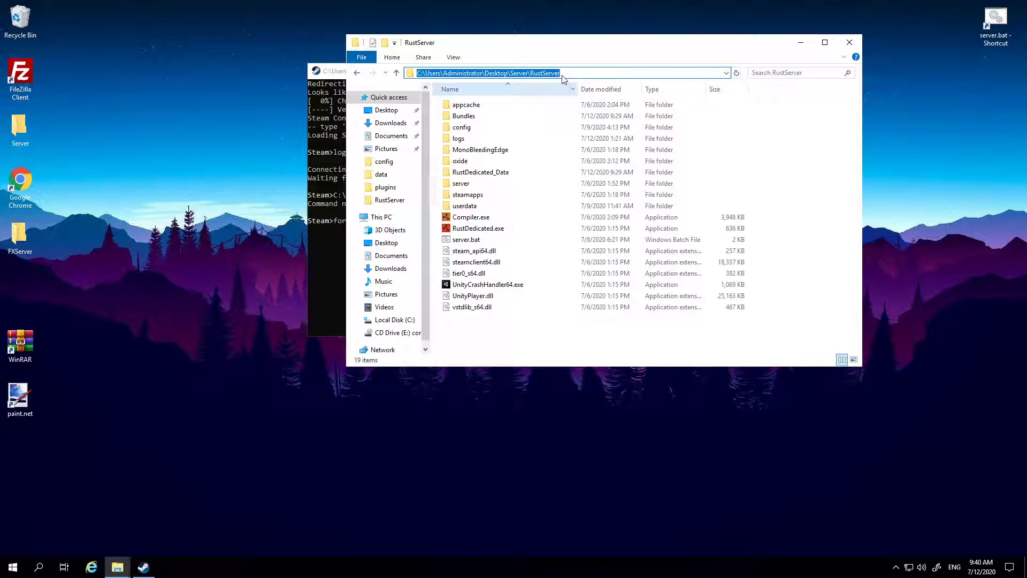
mouse_move(849, 43)
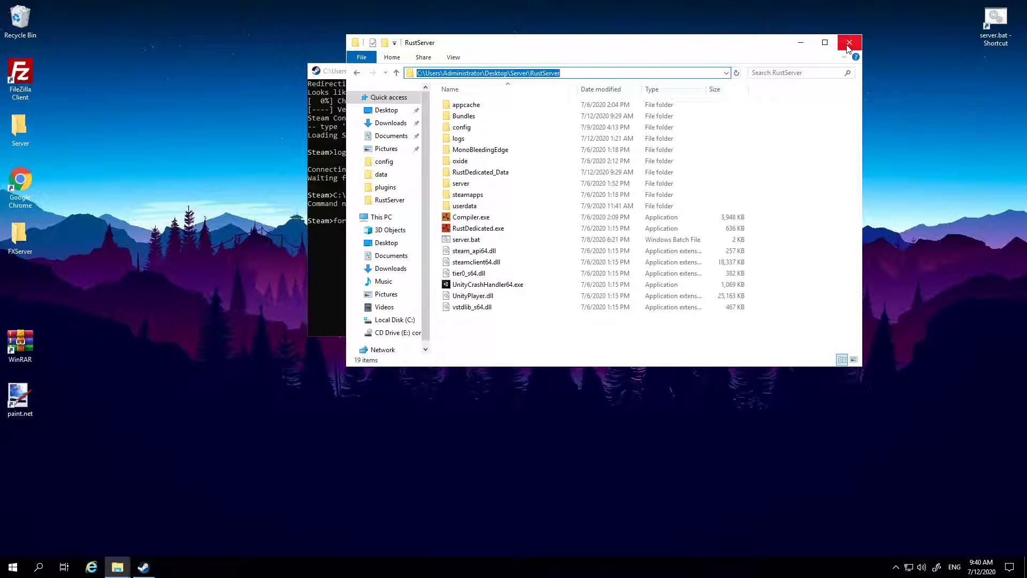
left_click(849, 42)
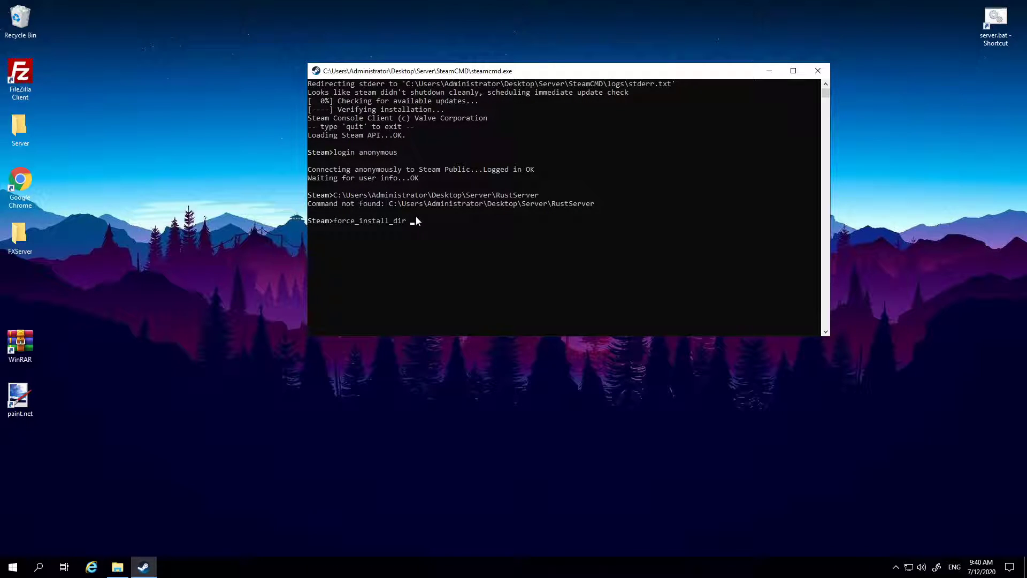
mouse_move(409, 224)
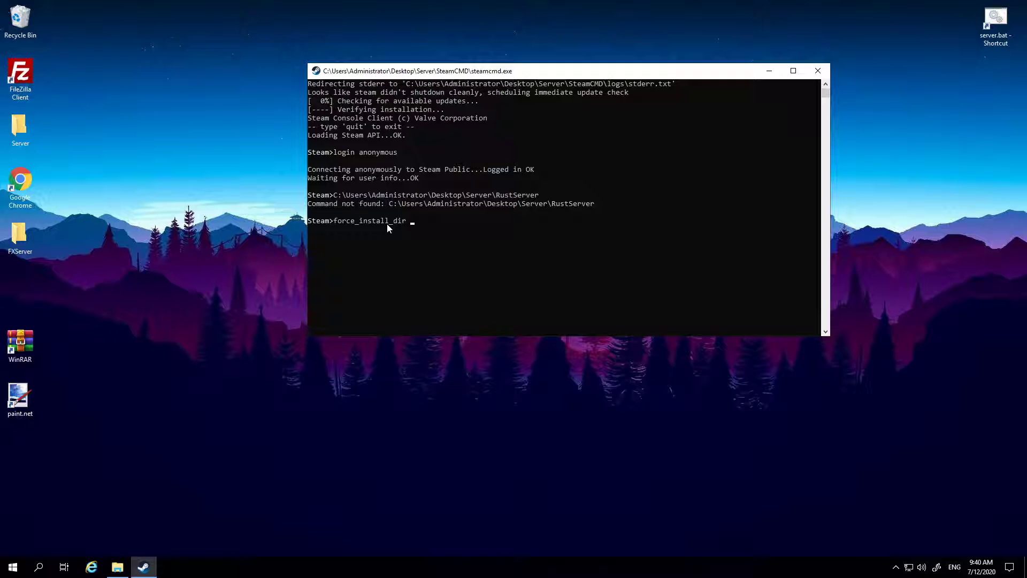
- Set the install directory to C:\Users\Administrator\Desktop\Server\RustServer
type("C:\\Users\\Administrator\\Desktop\\Server\\RustServer")
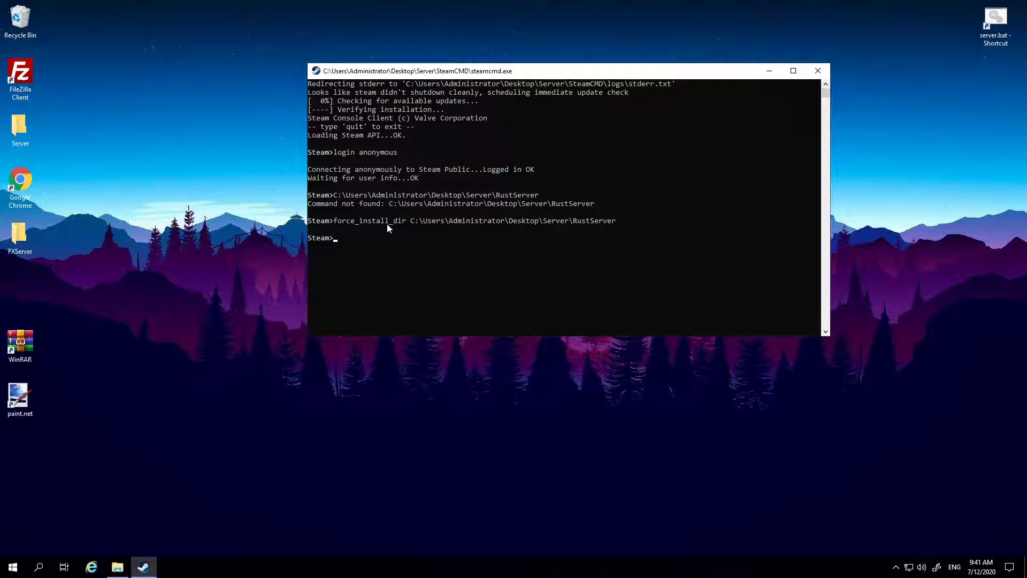
- Run 'app_update 258550' to update the Rust server, then quit SteamCMD
type("app")
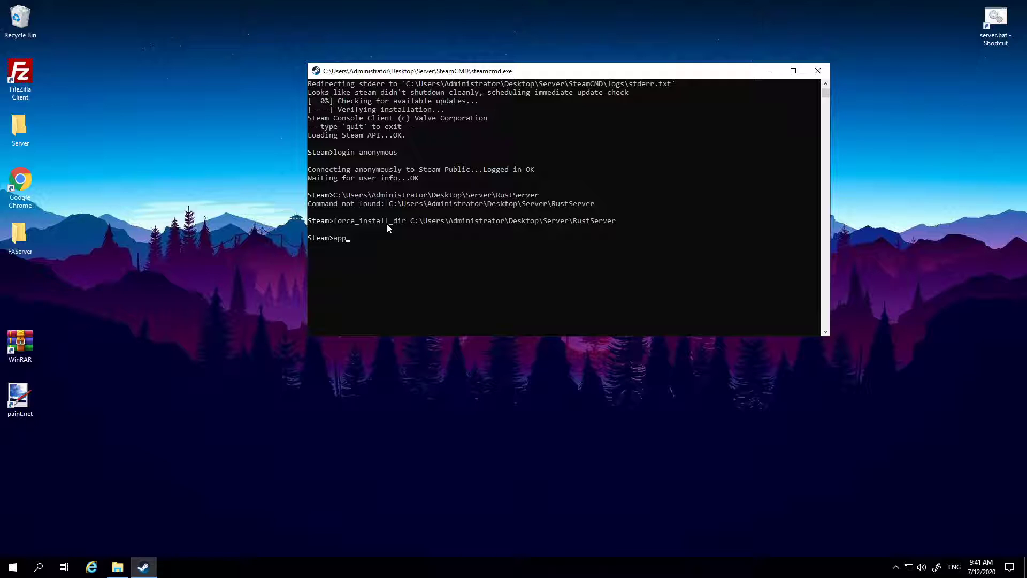
type("_up")
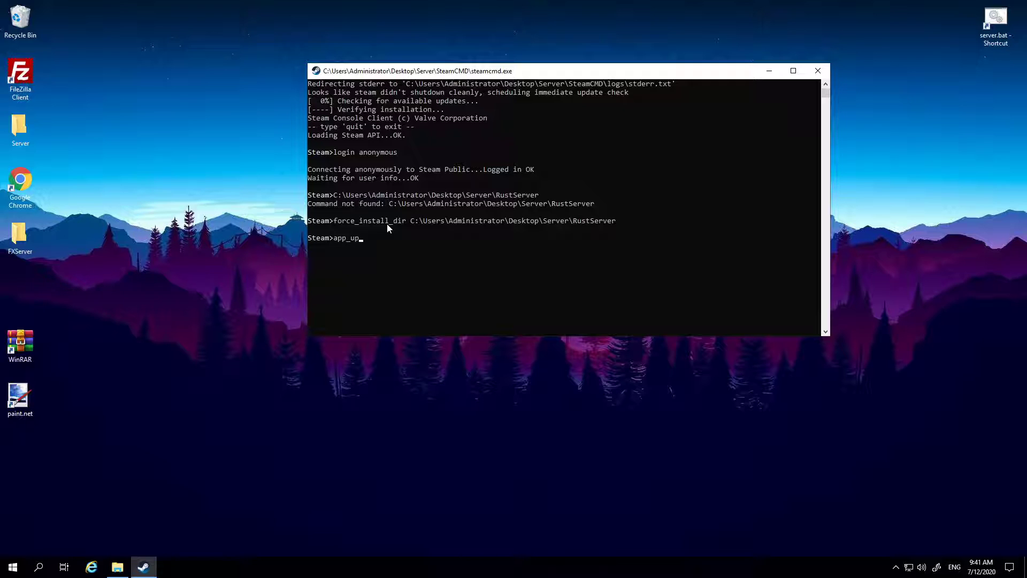
type("date")
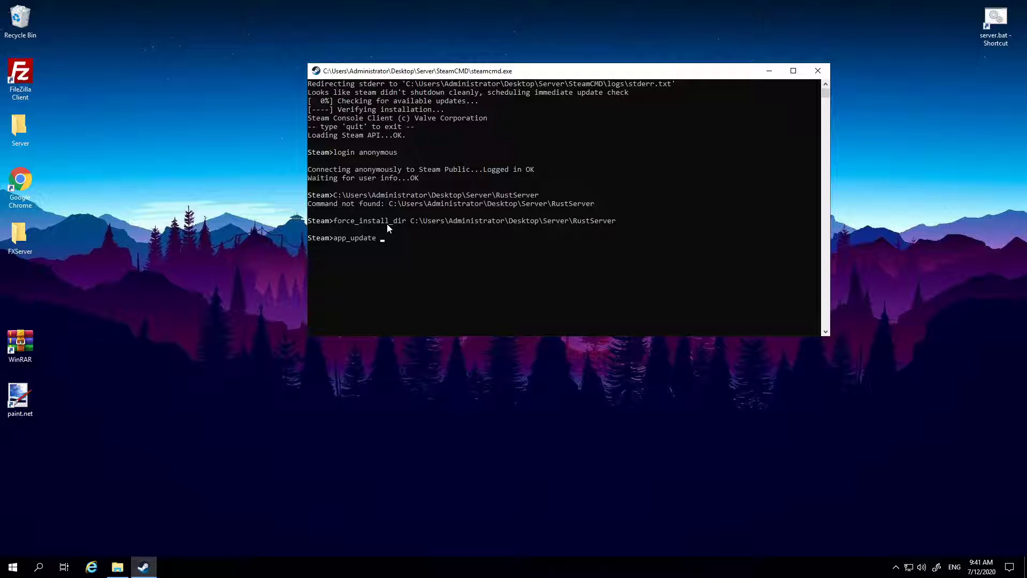
type("258")
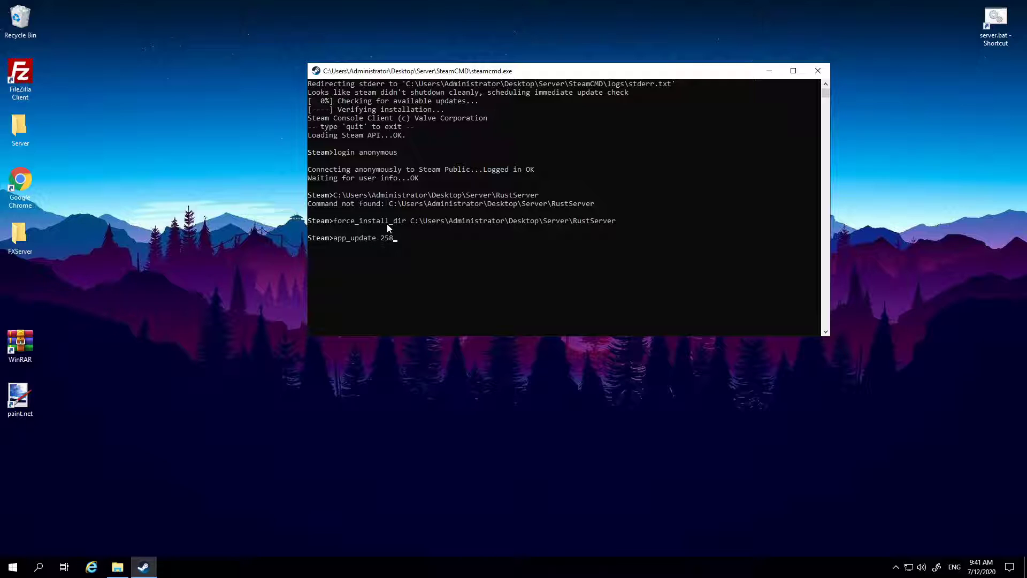
type("550")
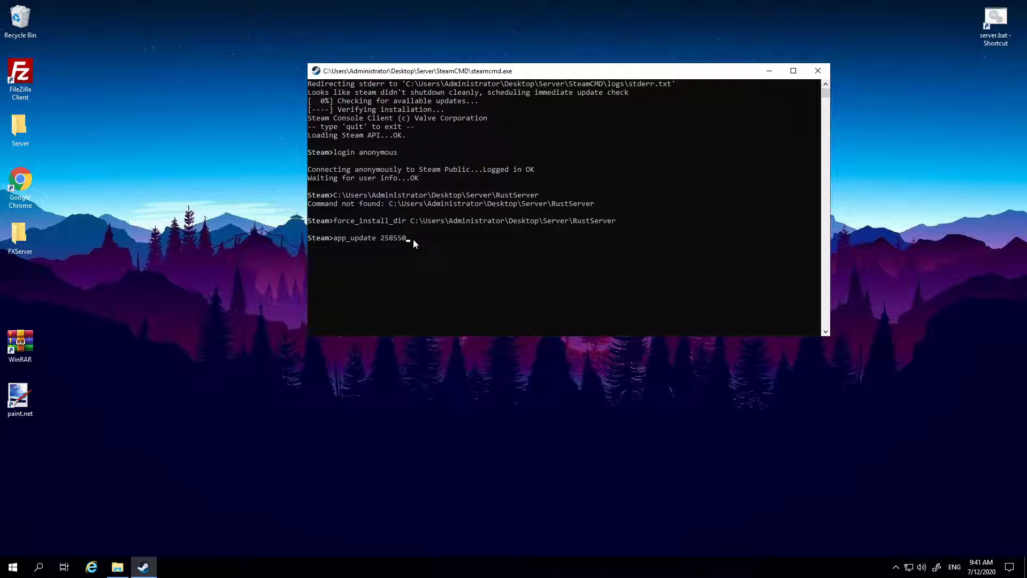
mouse_move(407, 244)
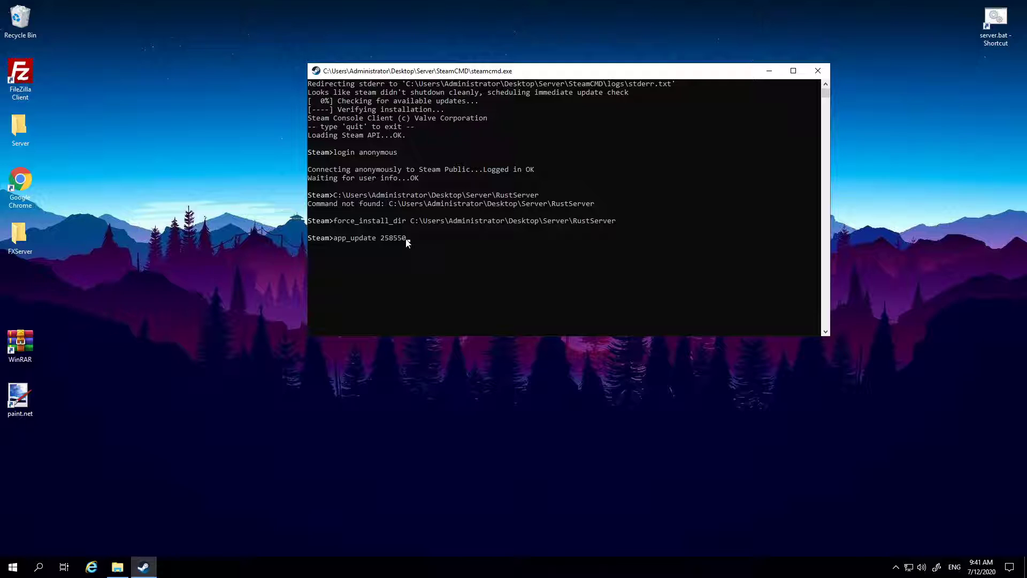
left_click_drag(404, 238, 385, 237)
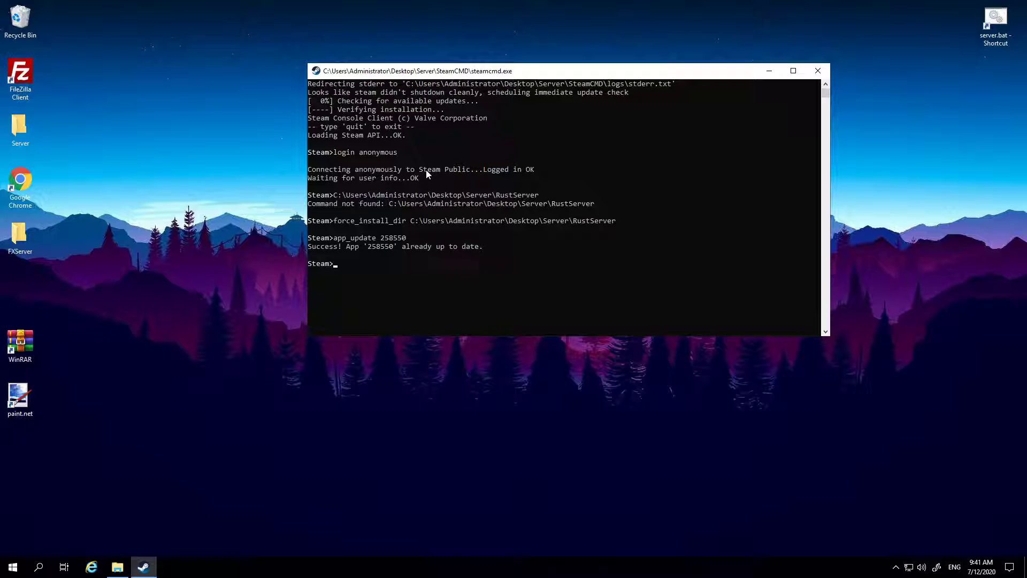
mouse_move(437, 176)
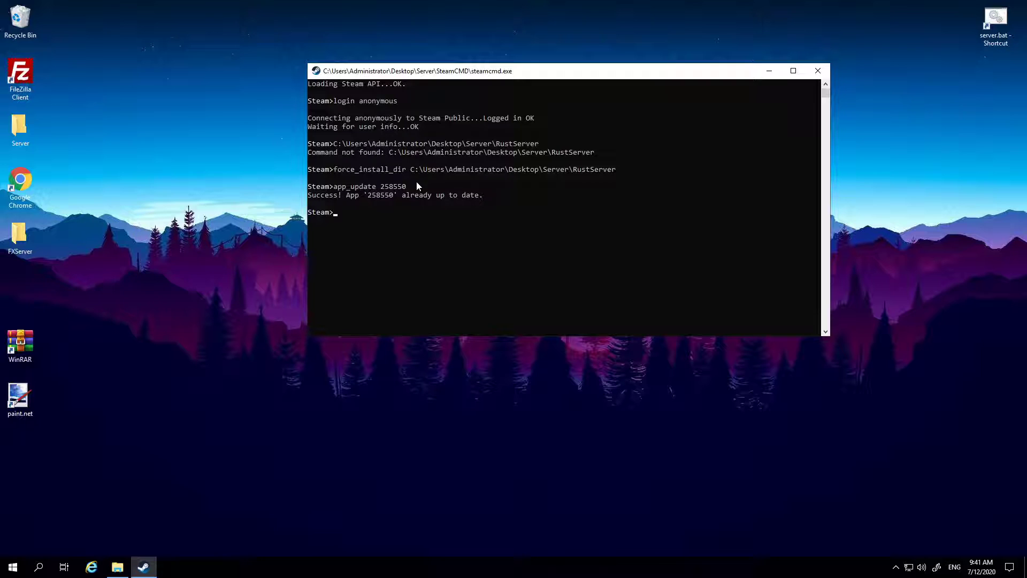
mouse_move(348, 340)
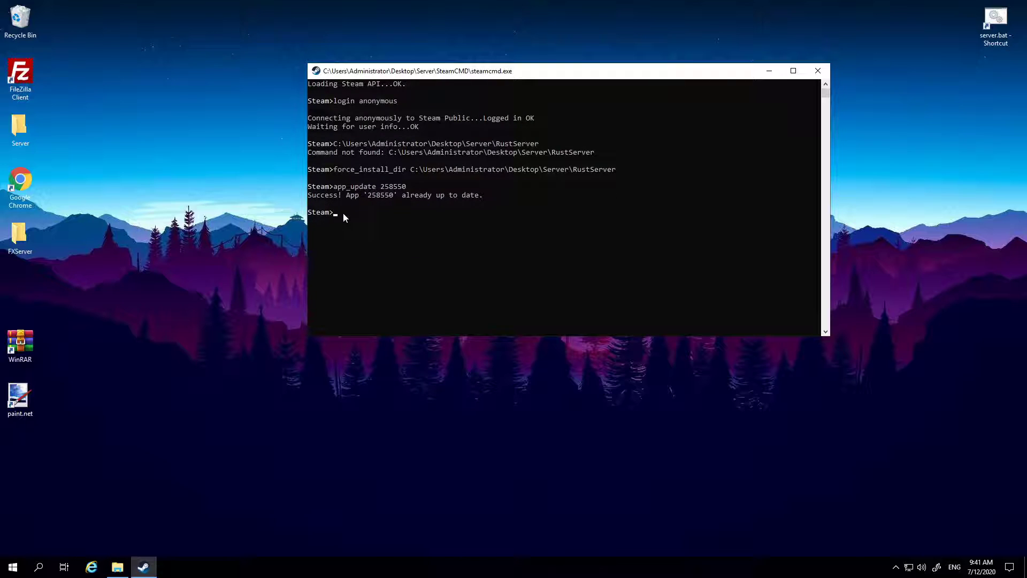
mouse_move(569, 221)
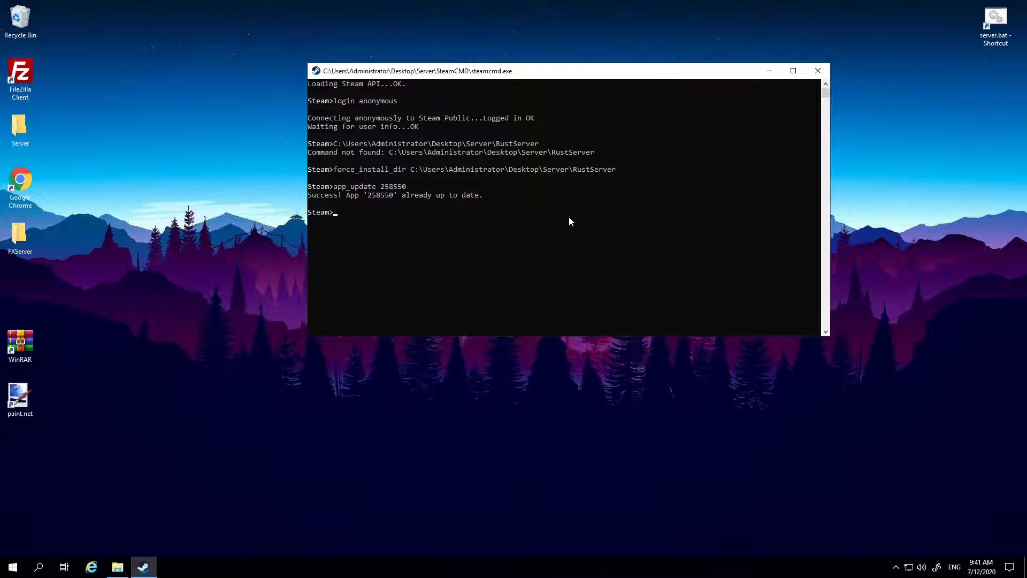
mouse_move(451, 220)
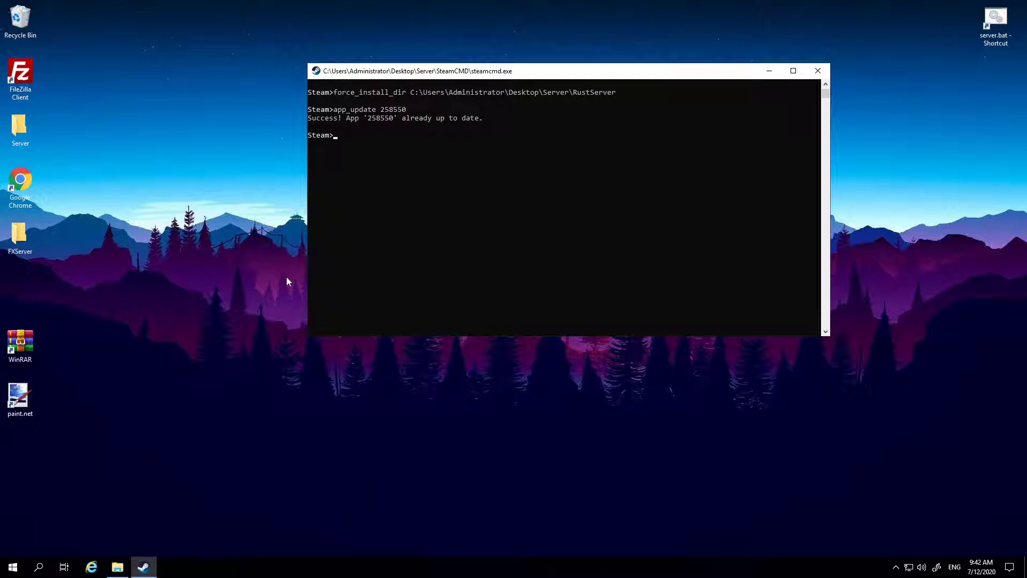
mouse_move(467, 207)
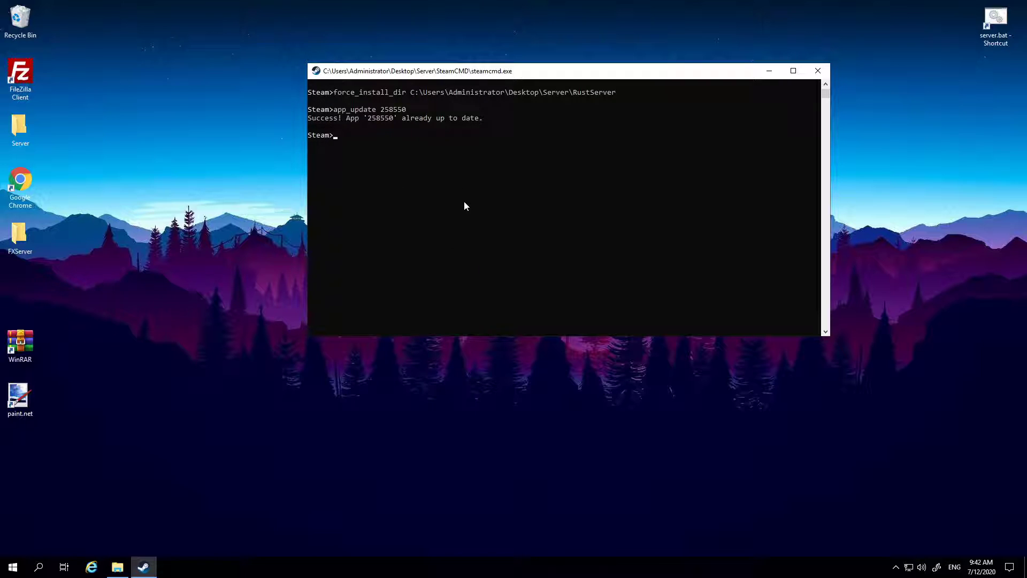
mouse_move(452, 229)
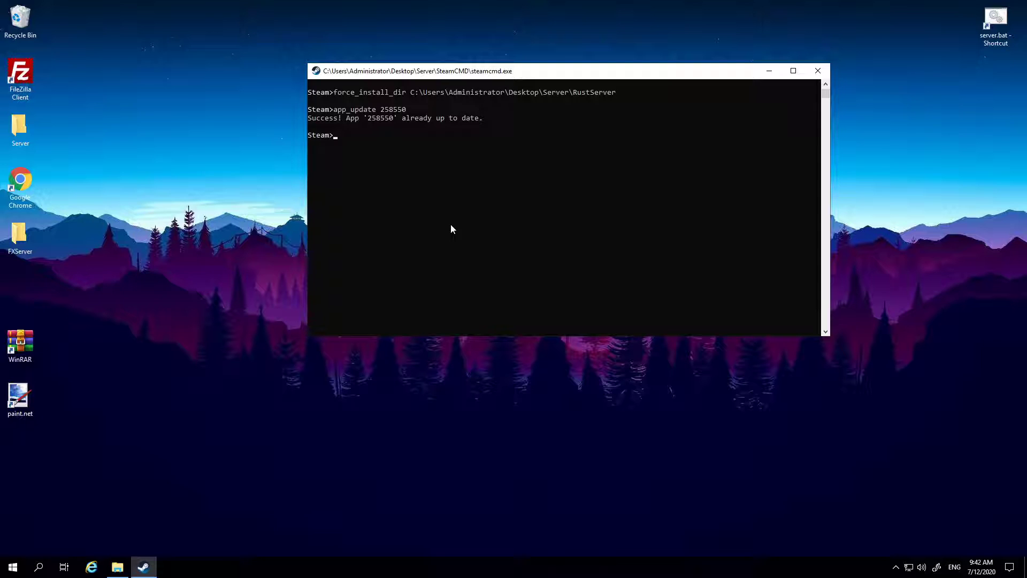
mouse_move(399, 259)
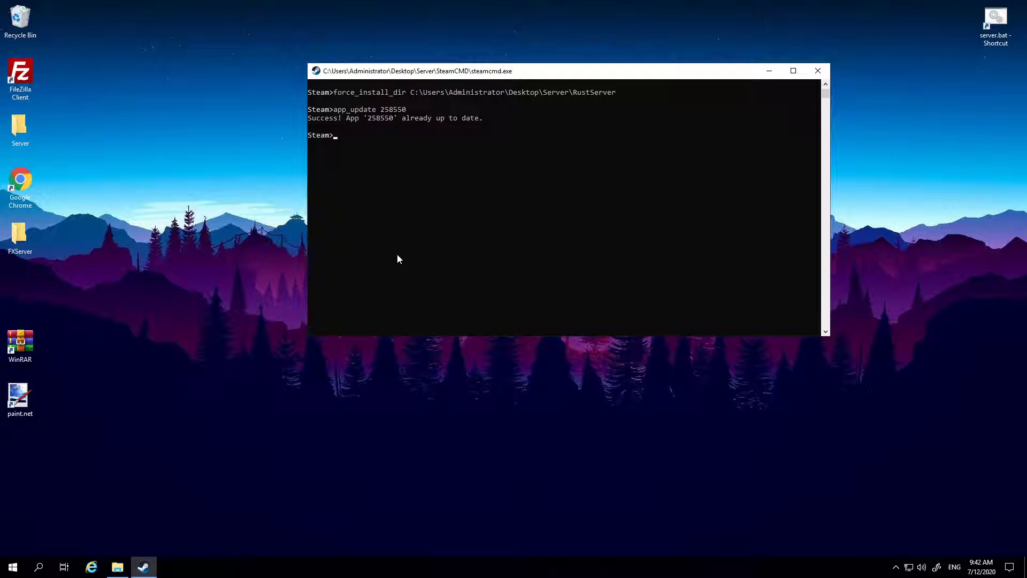
type("quit")
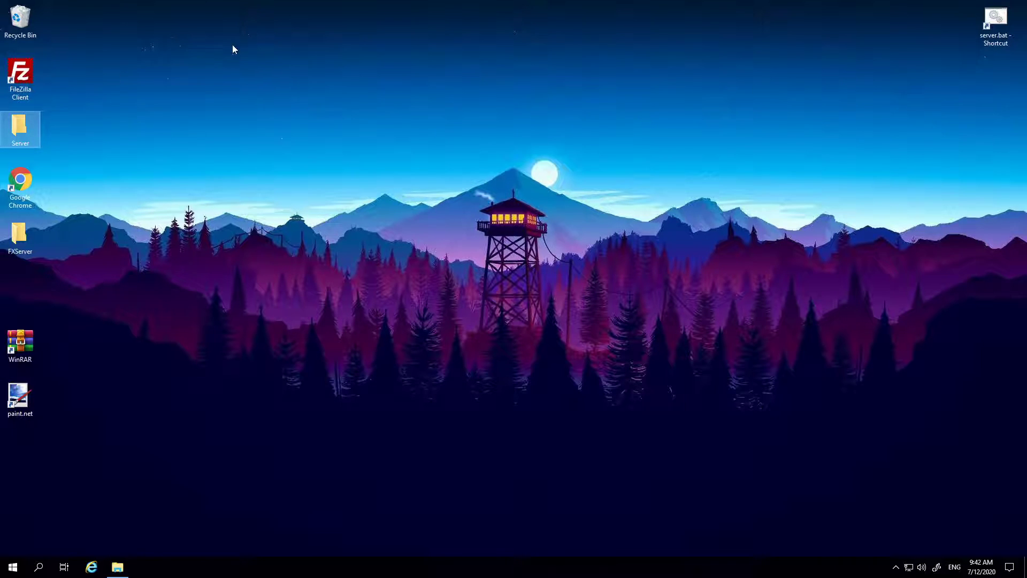
- Reopen the Server folder from the desktop and open RustServer inside it
double_click(20, 124)
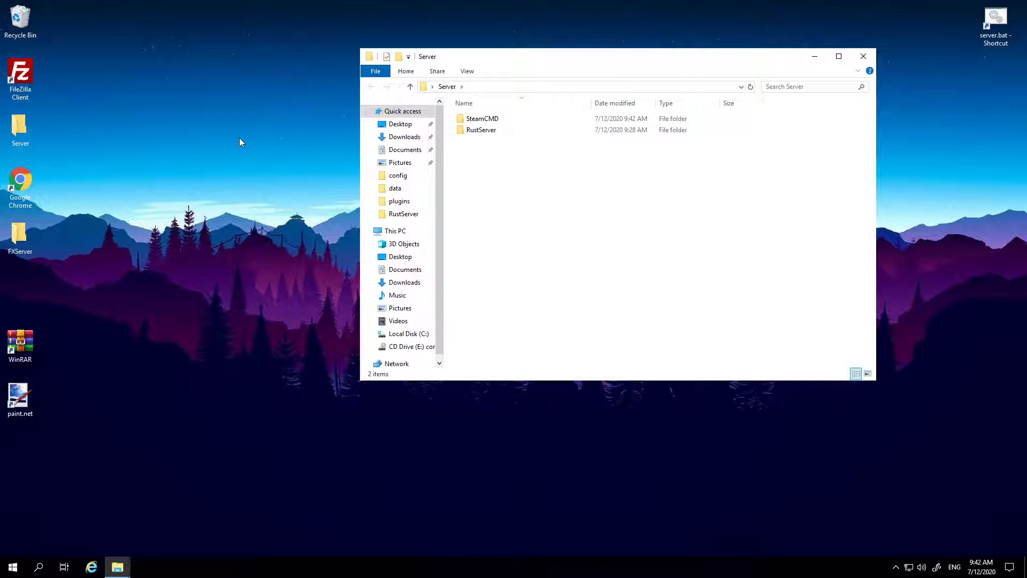
mouse_move(1010, 23)
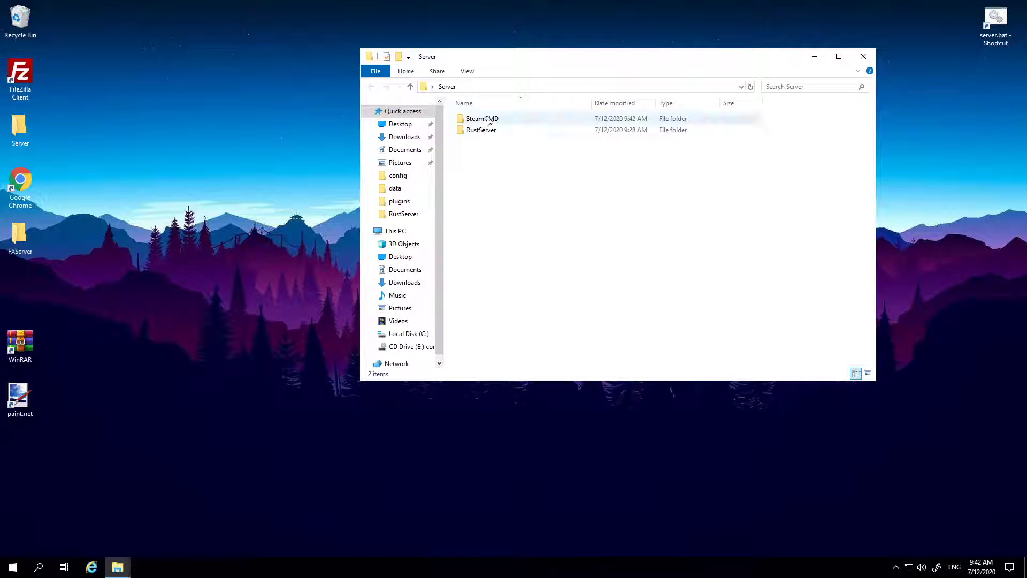
left_click(482, 118)
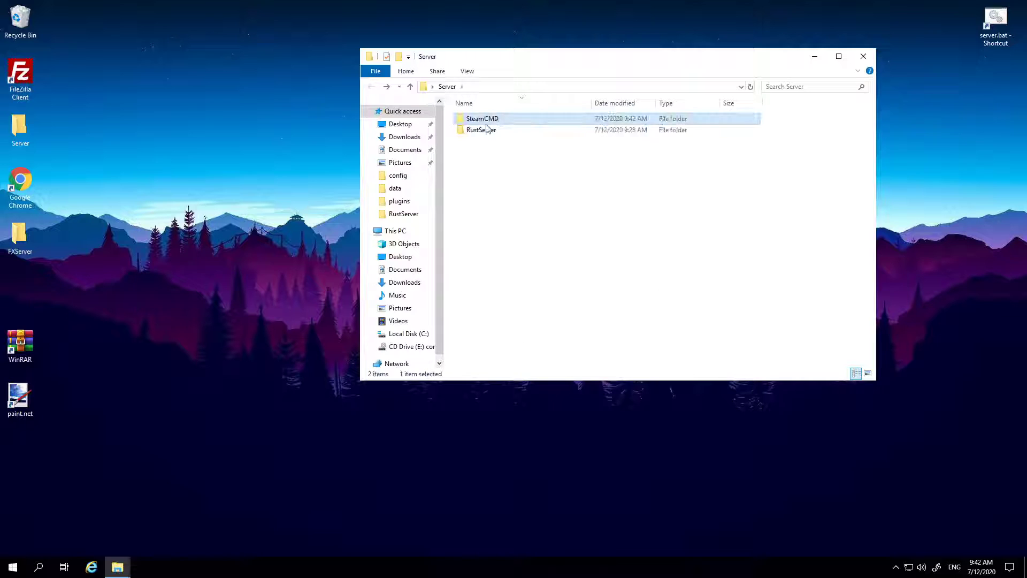
double_click(479, 129)
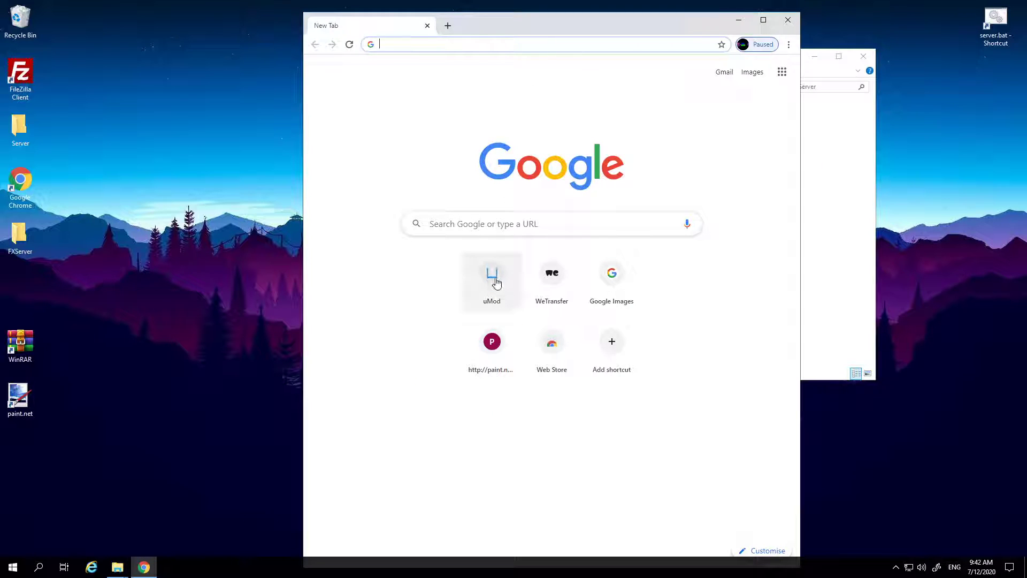
- Go to uMod's Rust page in a maximized browser and download the Windows Oxide build
left_click(492, 275)
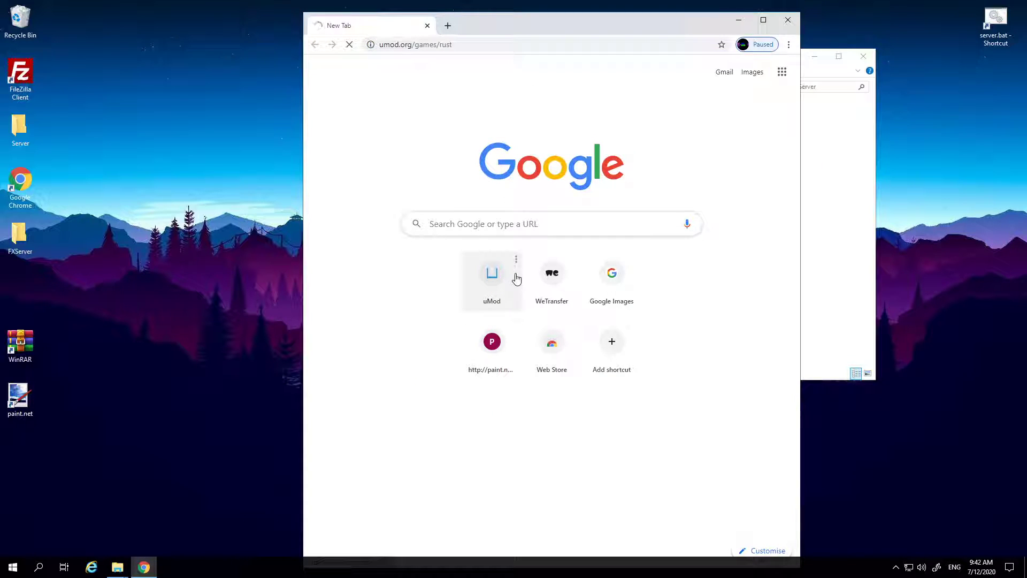
left_click(492, 272)
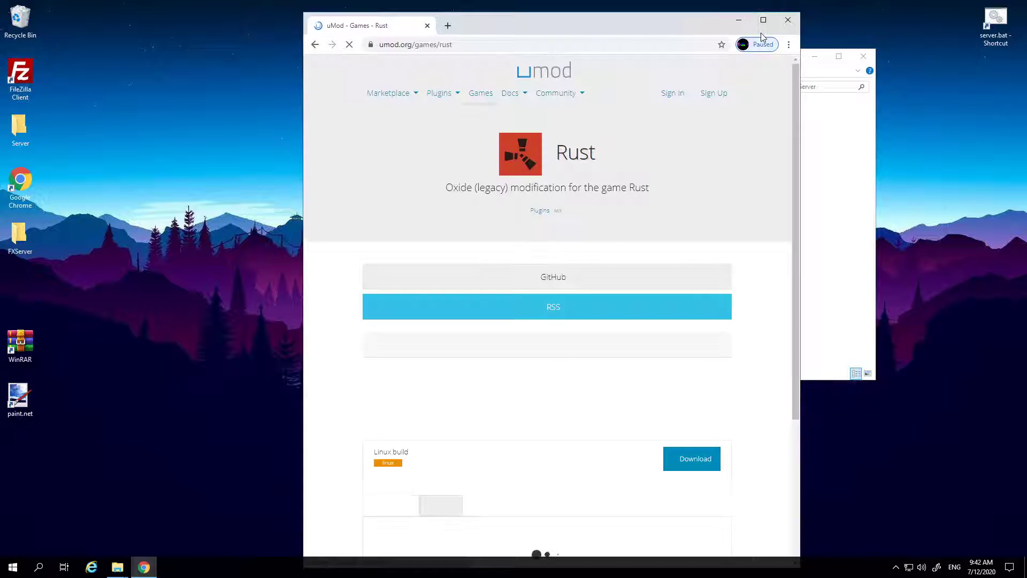
left_click(763, 20)
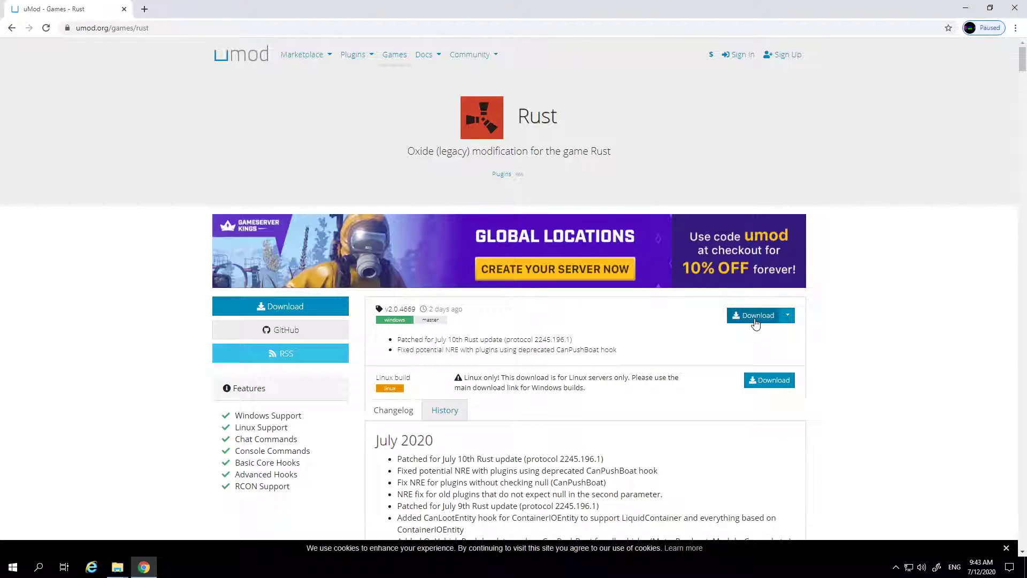
left_click(753, 314)
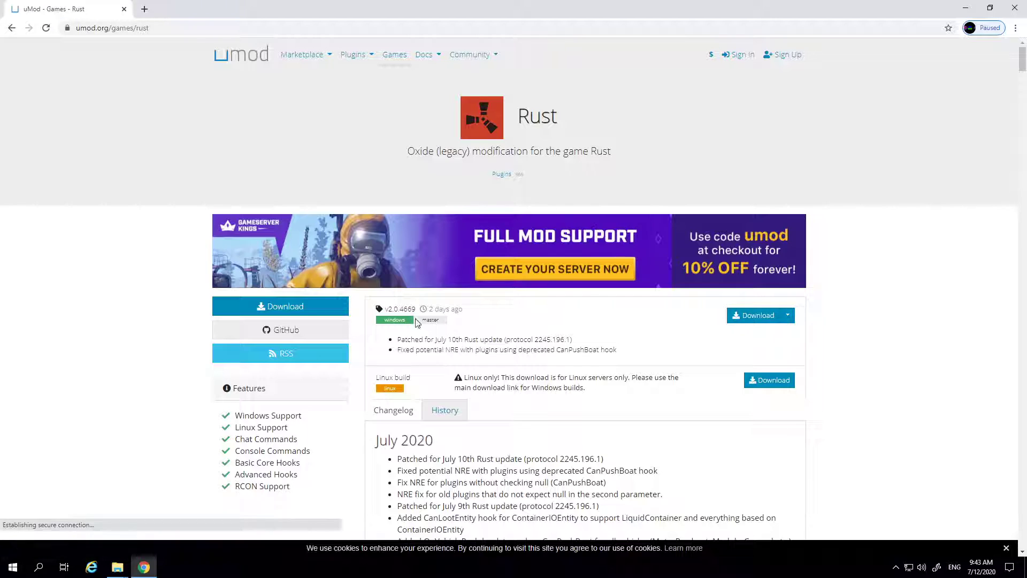
left_click(754, 314)
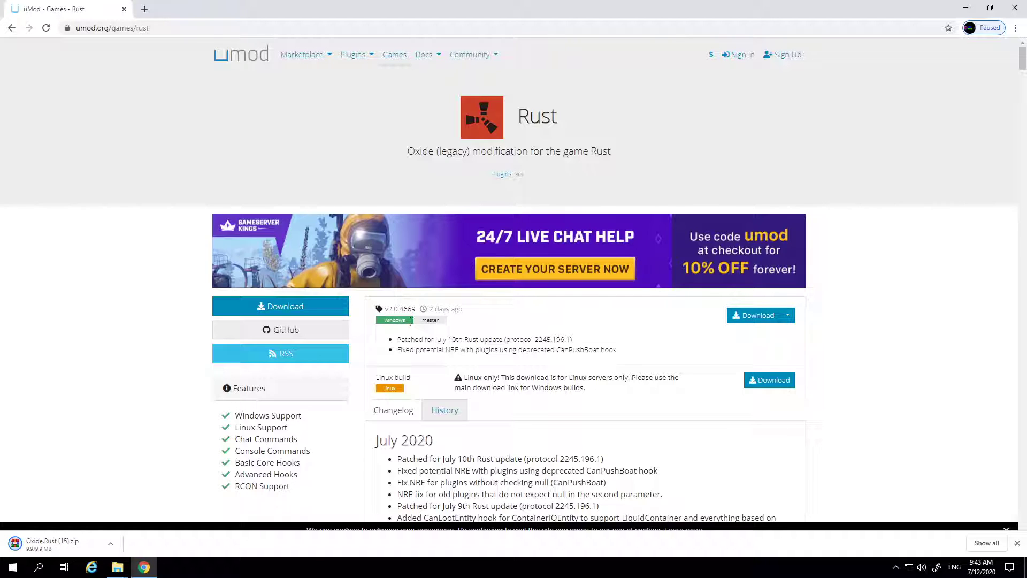
mouse_move(635, 323)
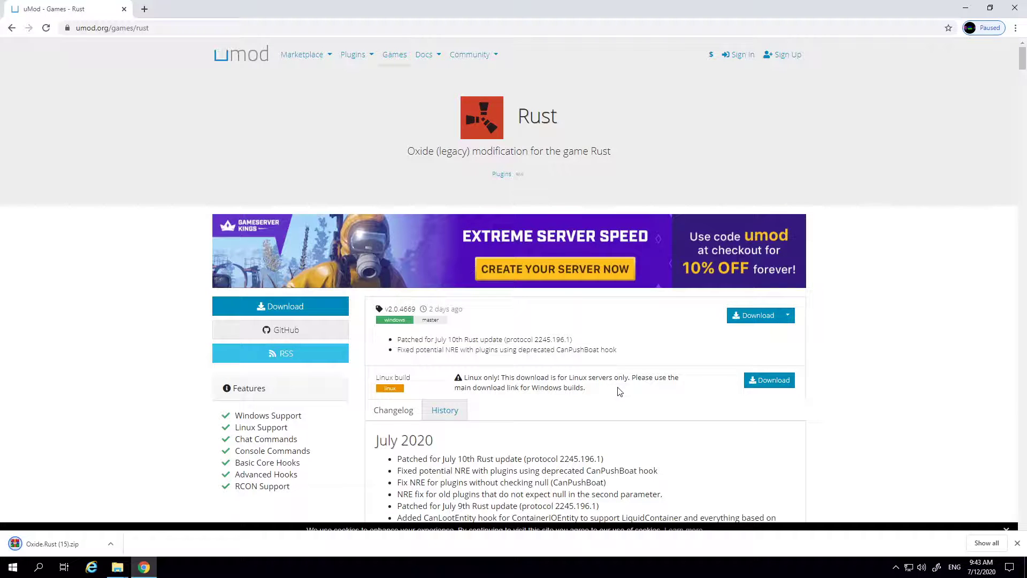
mouse_move(785, 382)
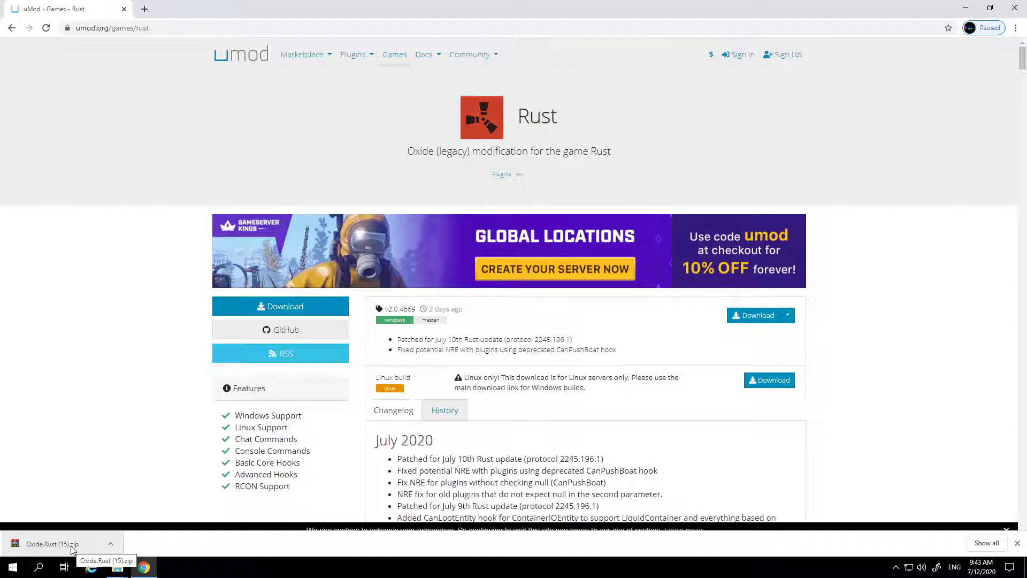
- Extract RustDedicated_Data from the downloaded Oxide zip to the desktop and close the archive
left_click(51, 544)
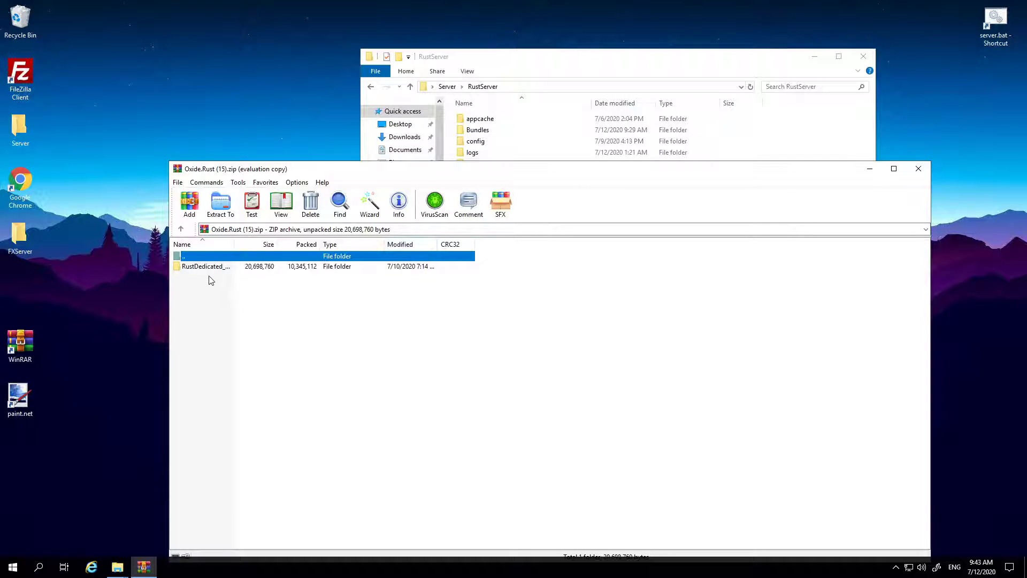
left_click(203, 266)
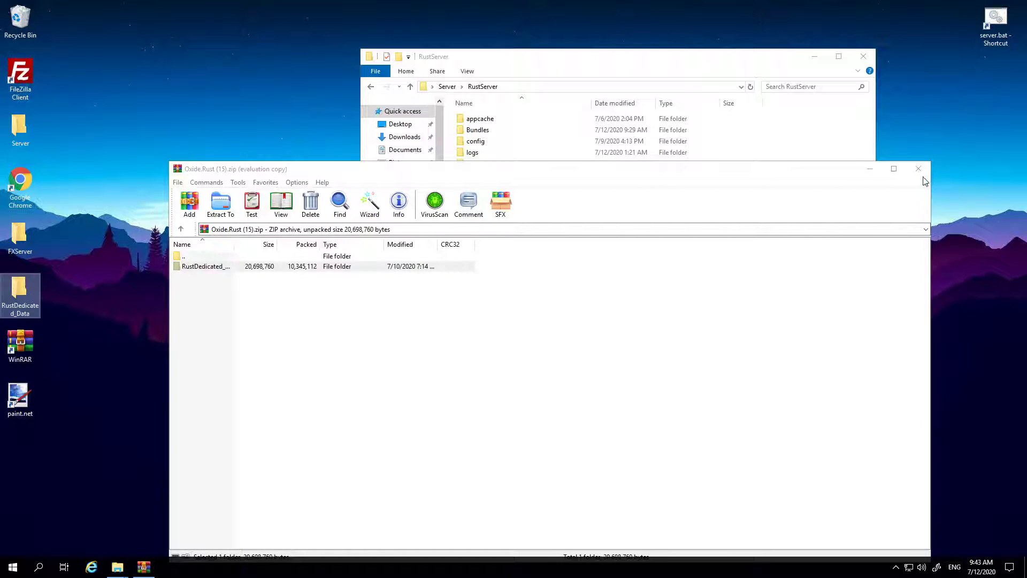
left_click(918, 168)
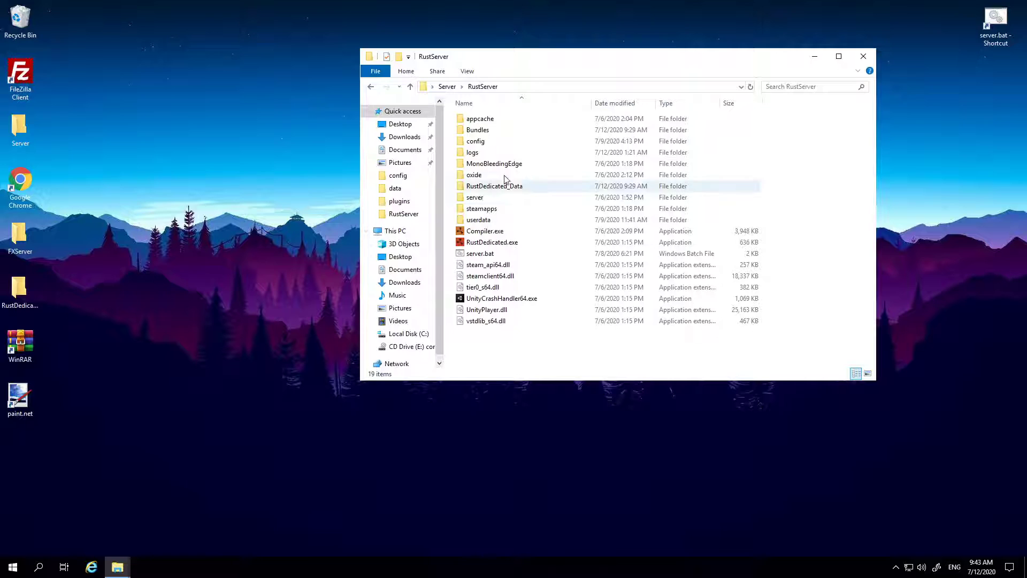
- Move RustDedicated_Data into RustServer replacing same-named files, then close the Explorer window
left_click(494, 186)
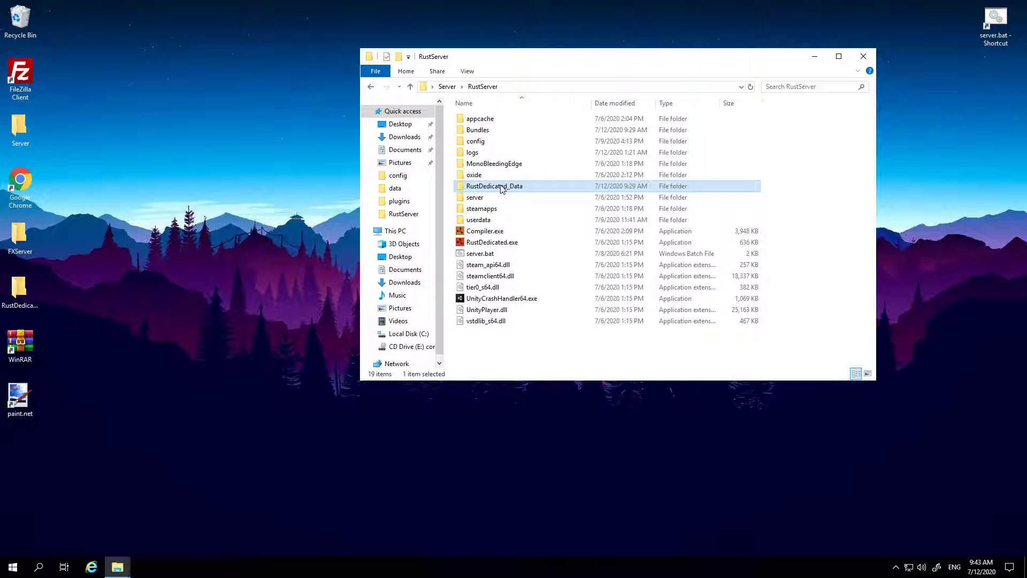
mouse_move(508, 190)
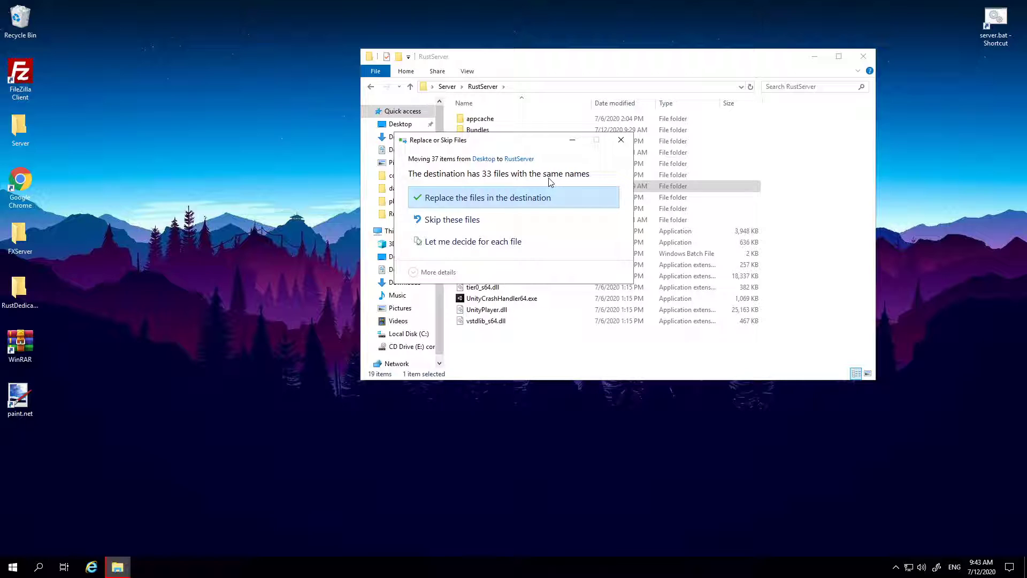
left_click(488, 196)
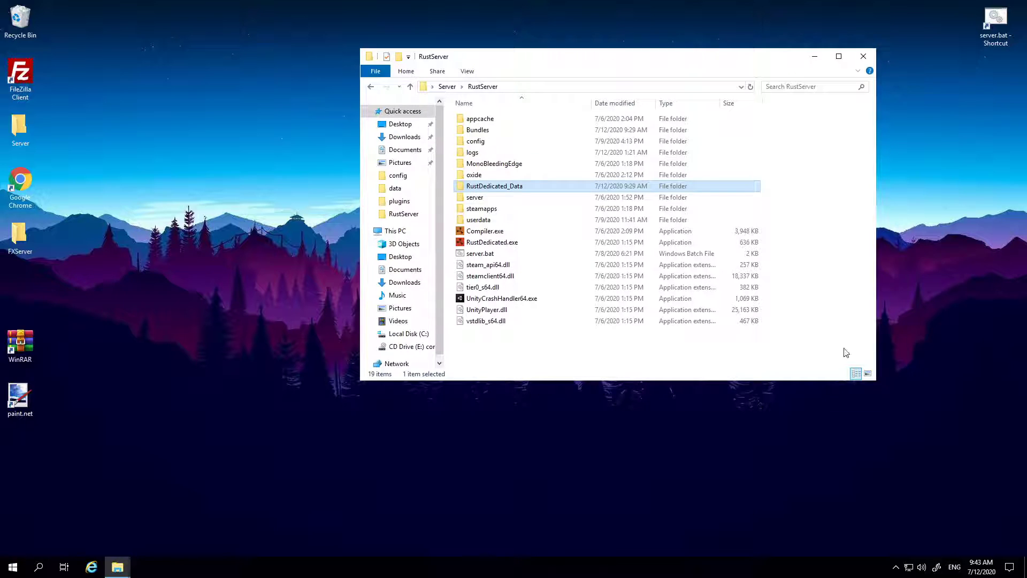
left_click(804, 220)
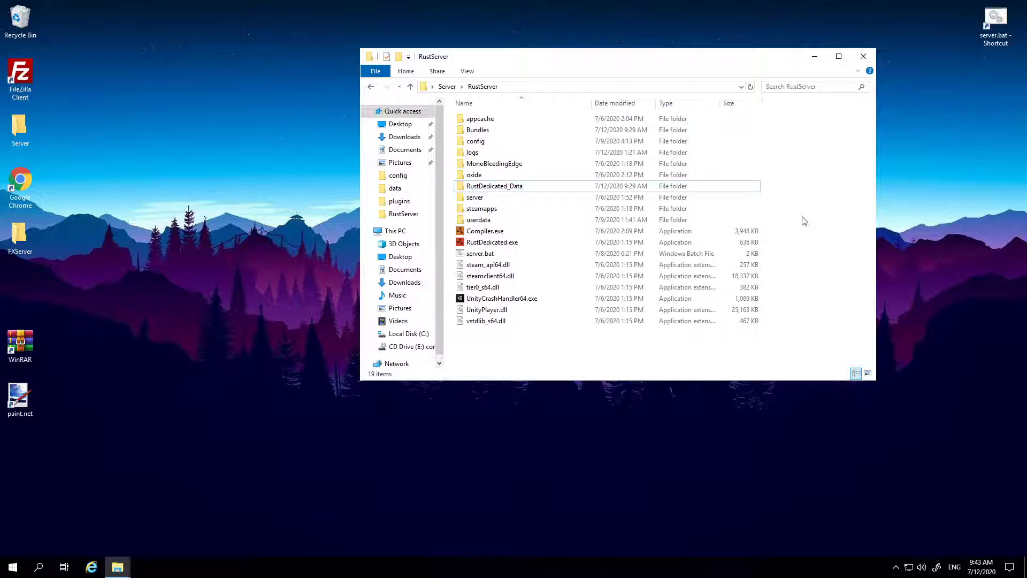
mouse_move(812, 570)
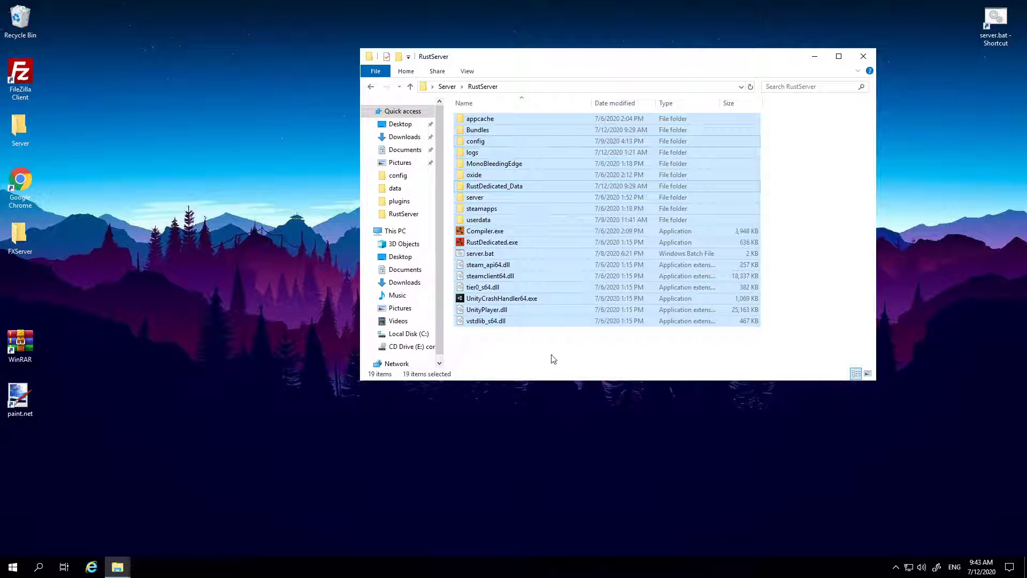
left_click(494, 186)
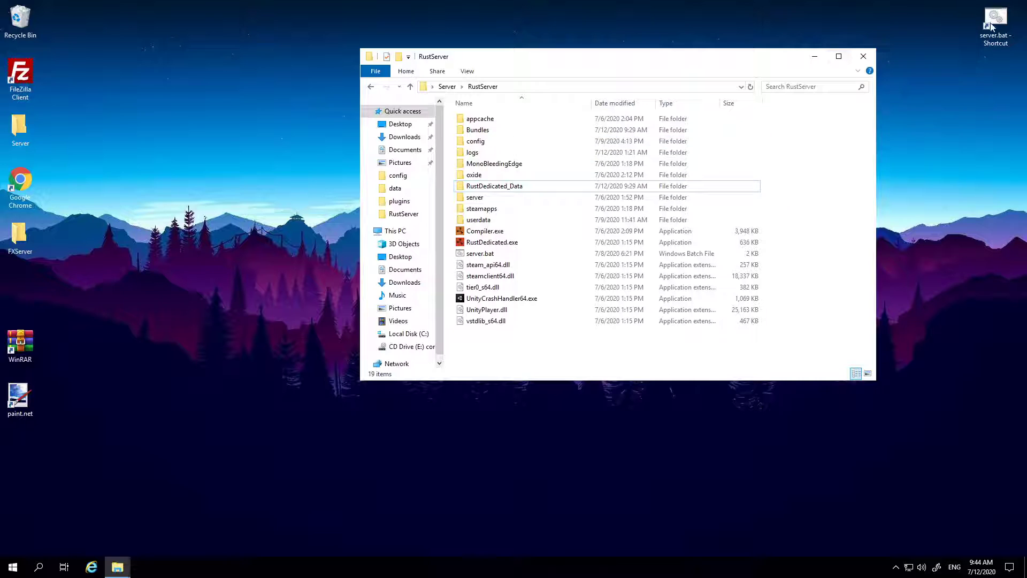
mouse_move(862, 56)
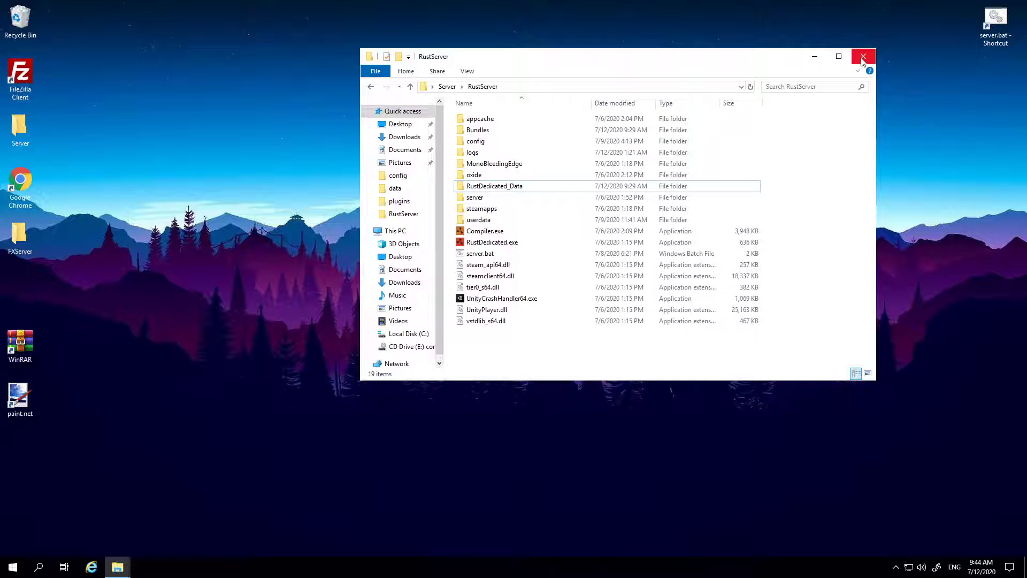
left_click(861, 56)
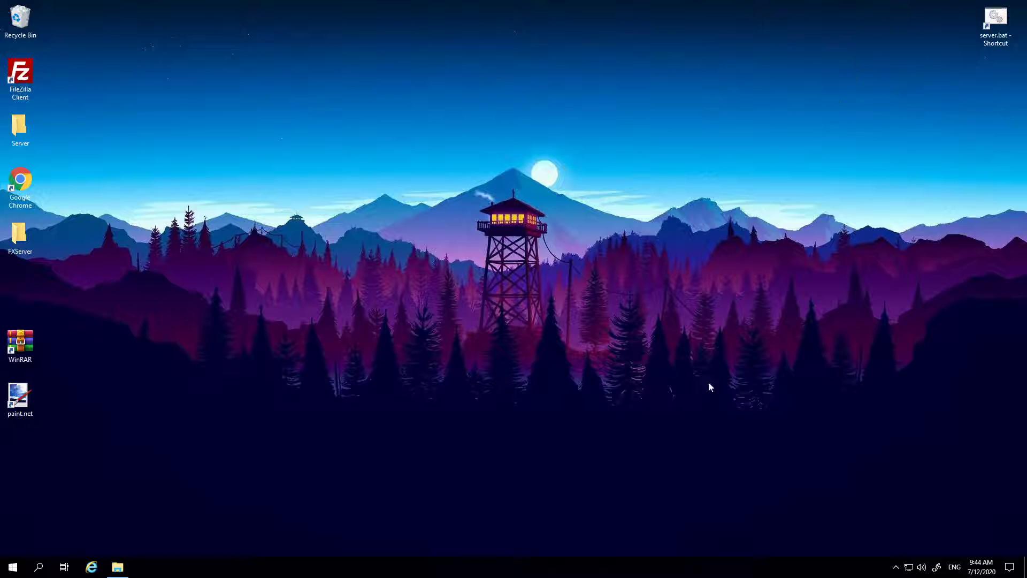
mouse_move(605, 513)
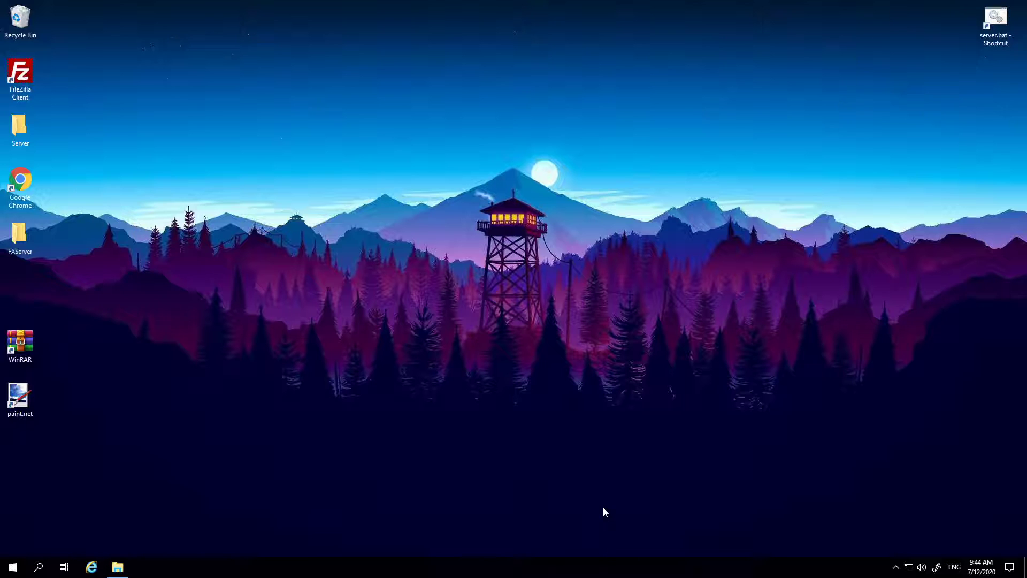